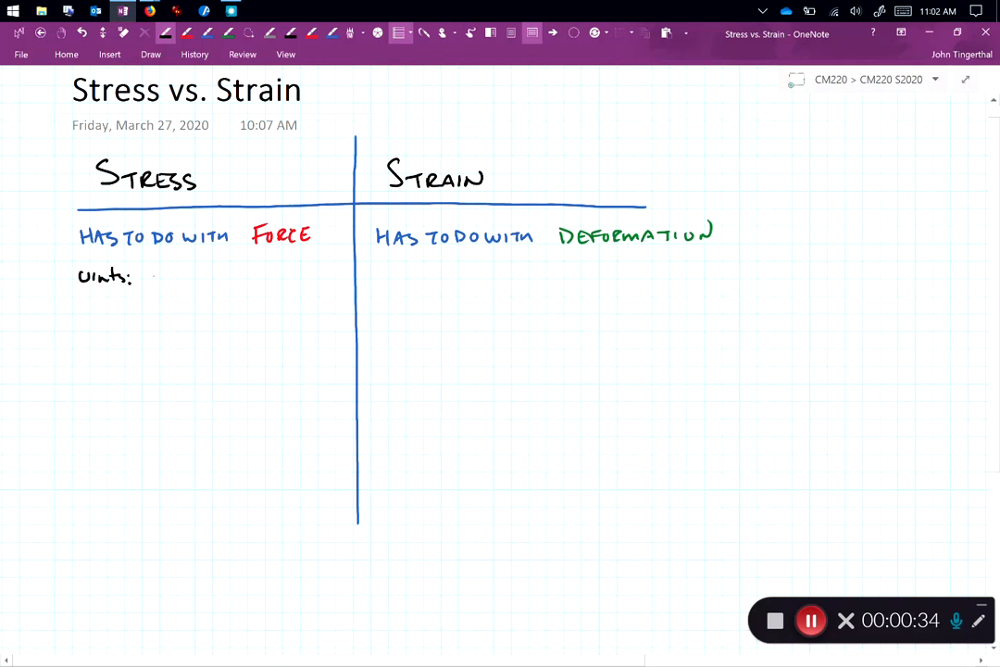
Step: Handwrite the stress units lbs/in², kip/in² and N/m² as Force over Area
text(lbs)
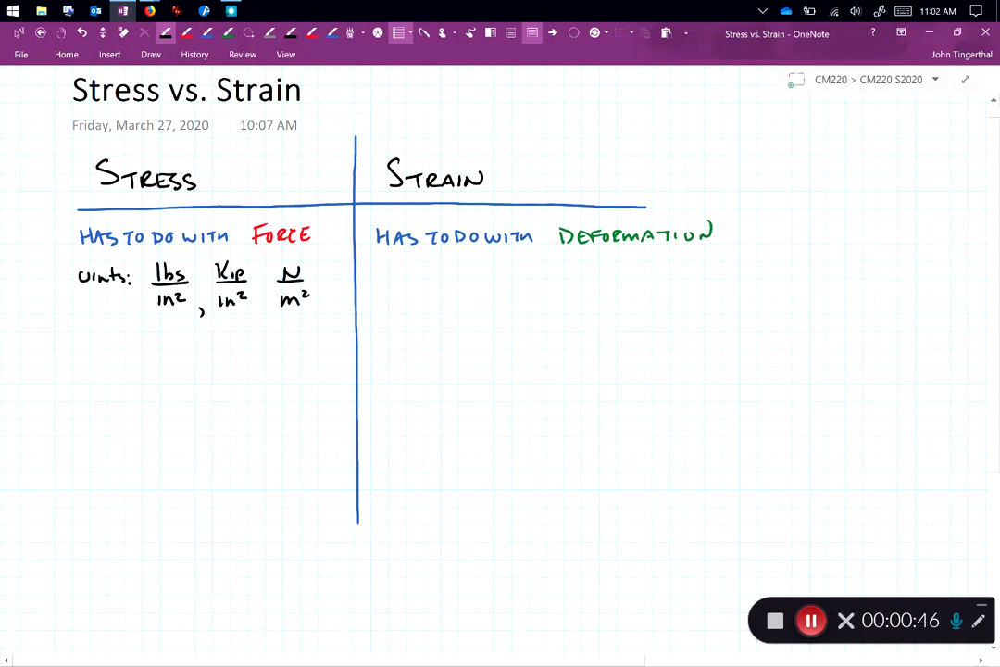
click(262, 305)
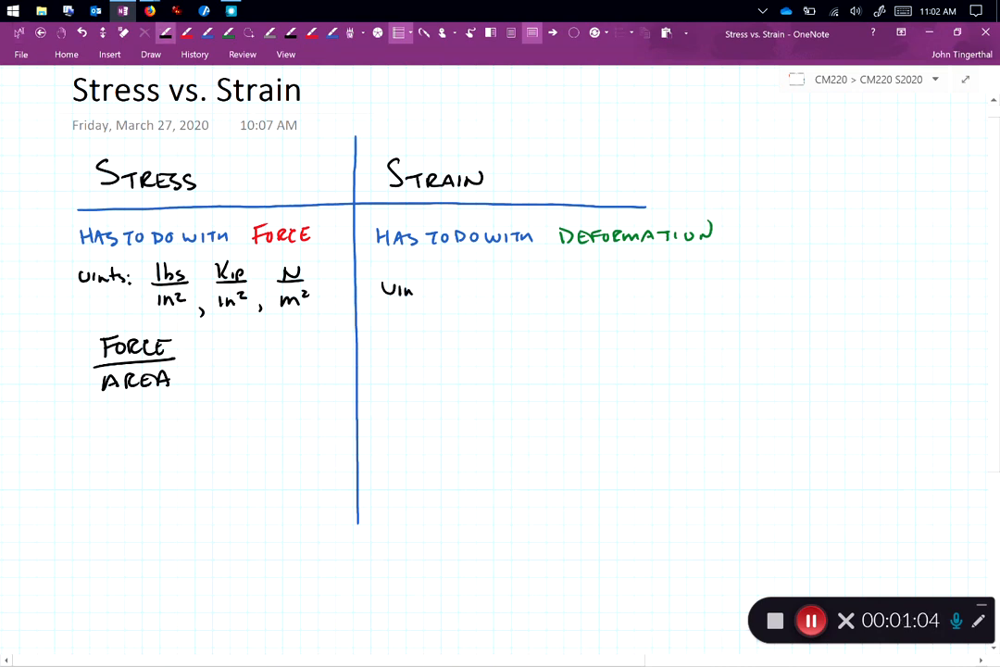
text(ts : Length in,)
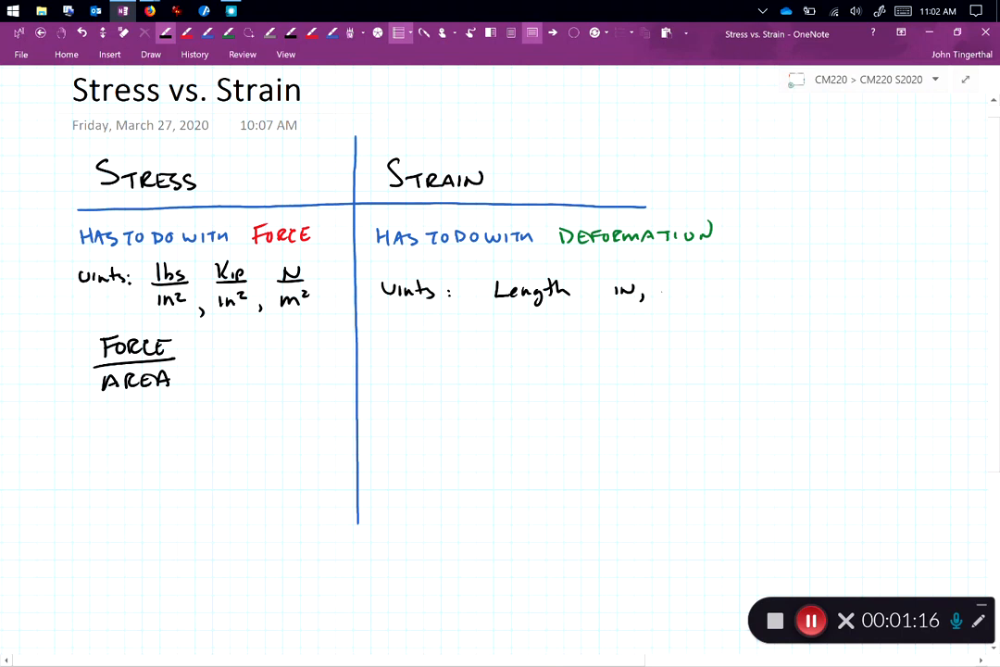
Step: Under Strain, write units in and cm, and Length over Length
text(cm)
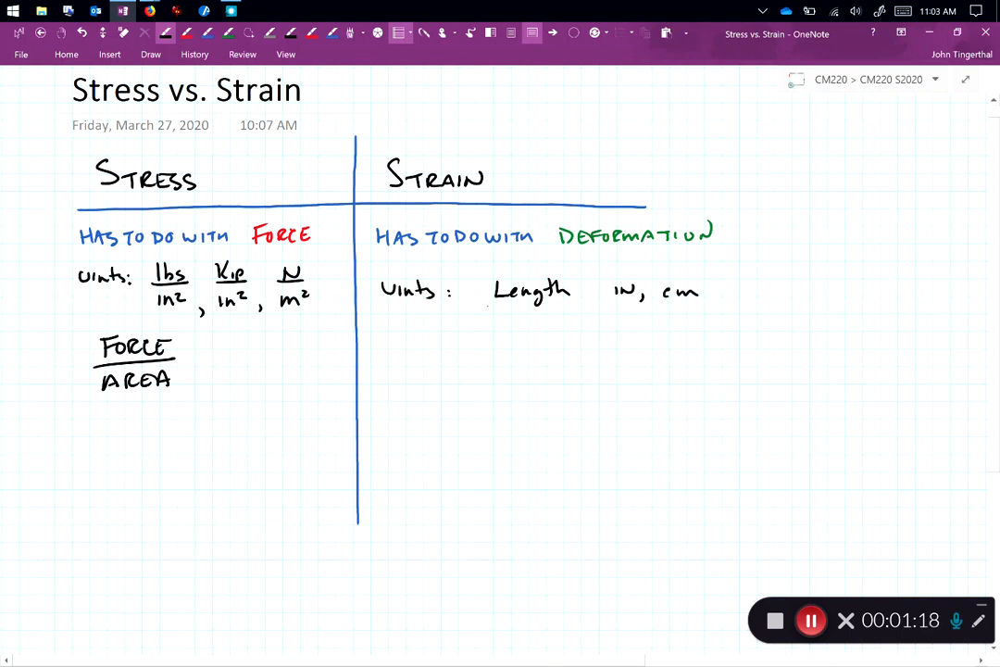
drag(488, 308, 574, 305)
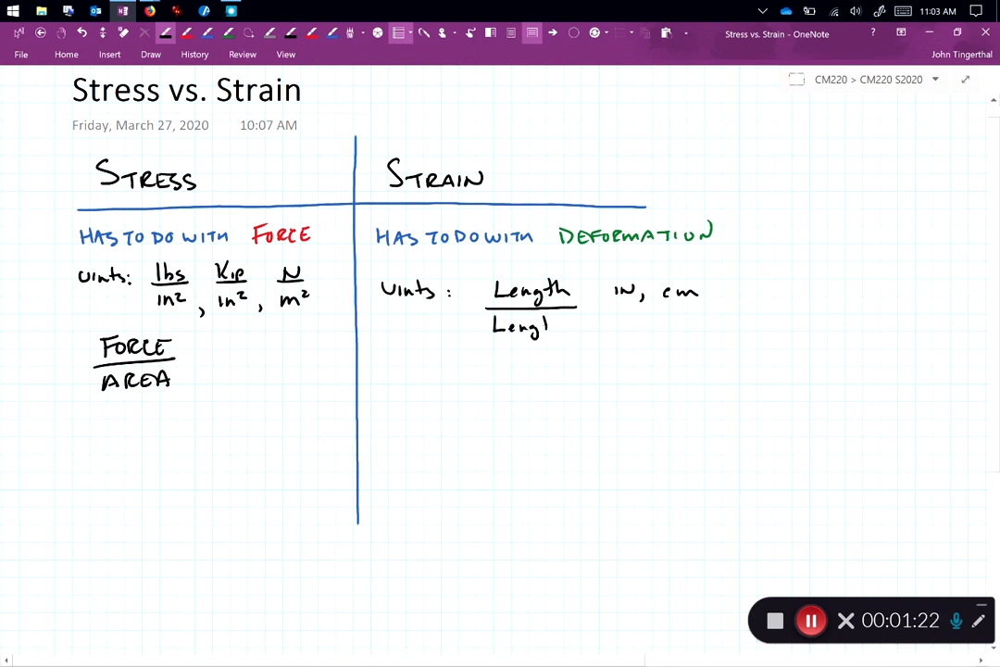
drag(611, 315, 639, 328)
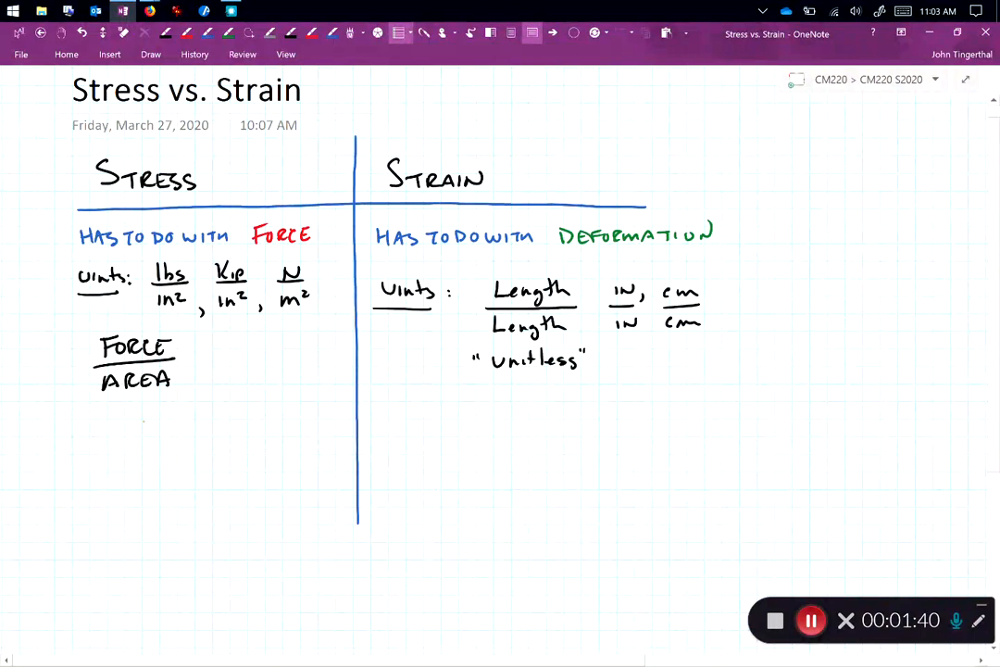
Step: Draw an orange arrow from Force/Area to Length/Length labelled NORMALIZED
drag(143, 430, 436, 444)
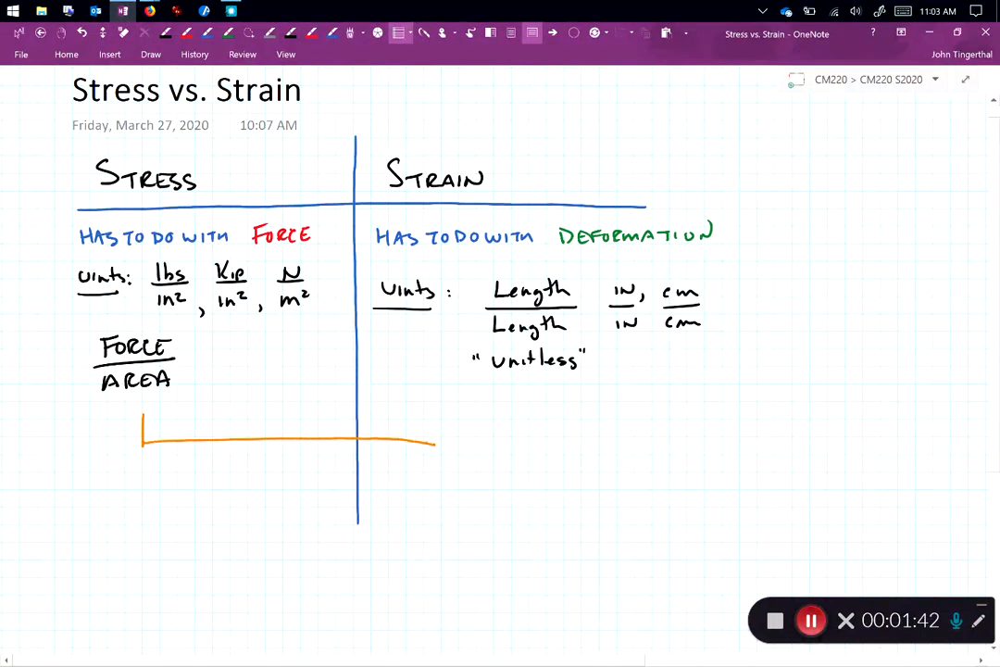
drag(424, 442, 559, 426)
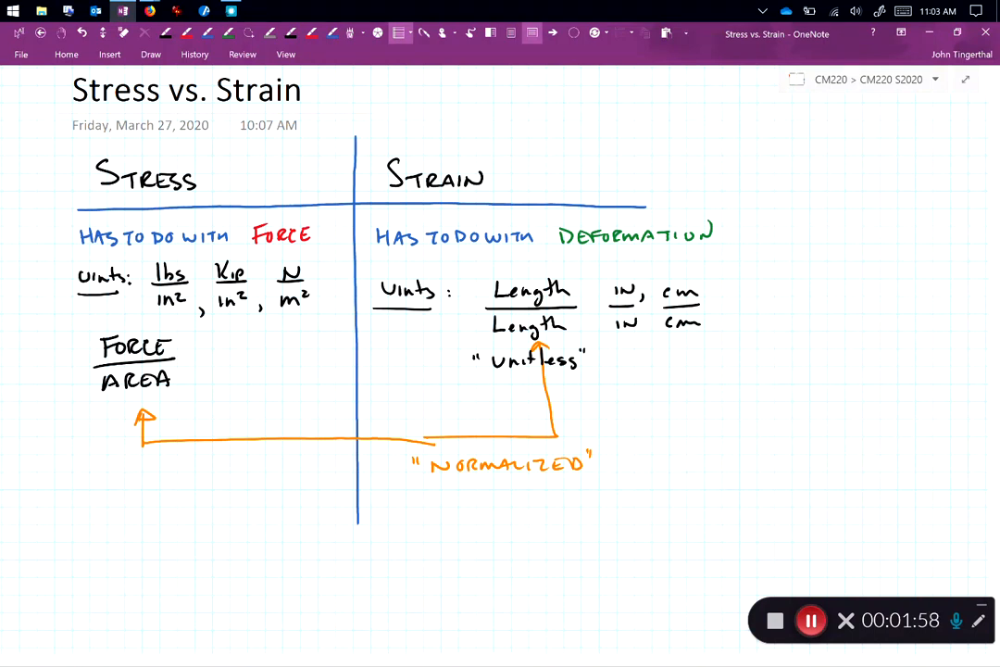
Step: Sketch axes and a hanging spring-weight, labelled Weight and Area, with σ = Weight/Area
scroll(down, 3)
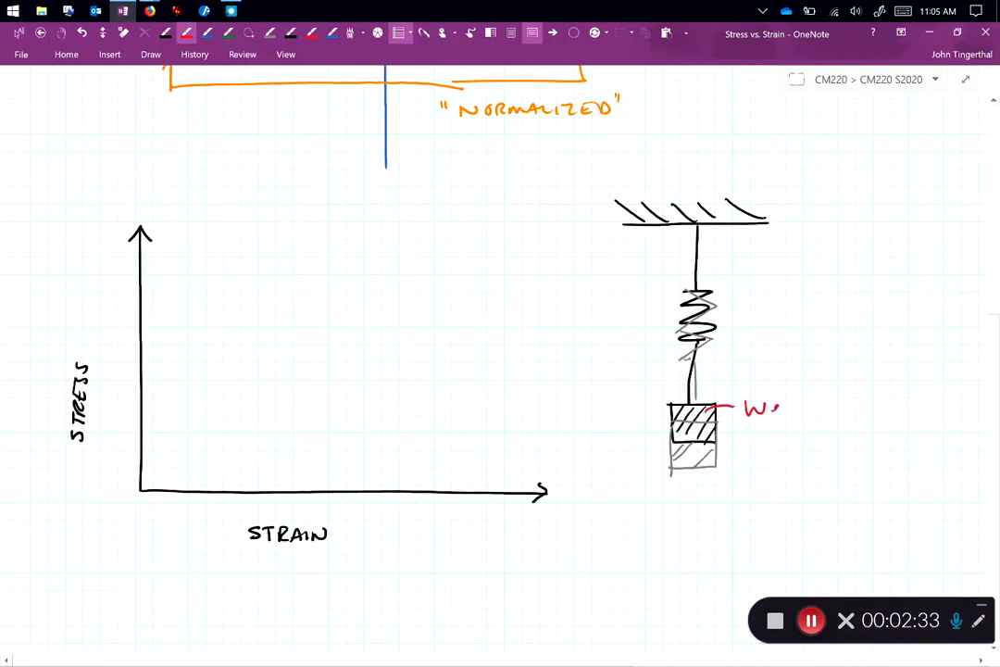
text(eight.)
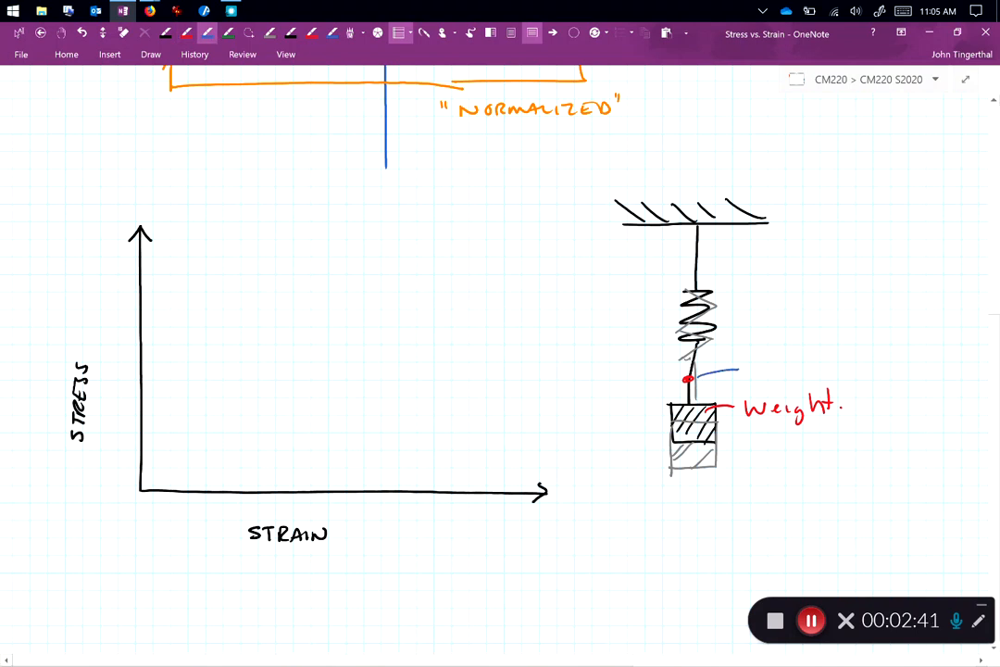
text(AREA)
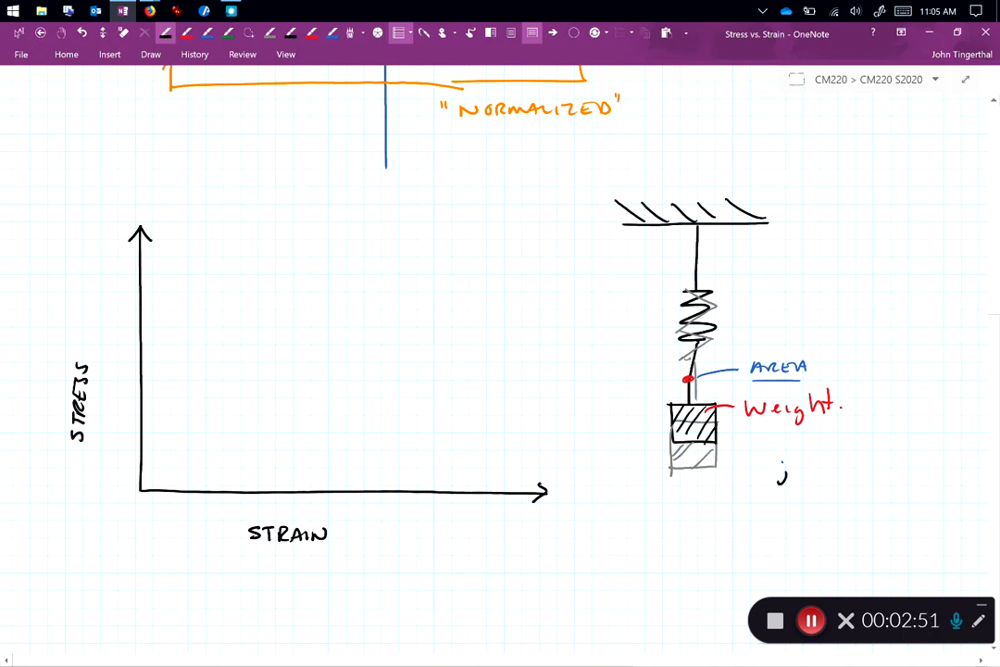
drag(781, 463, 791, 486)
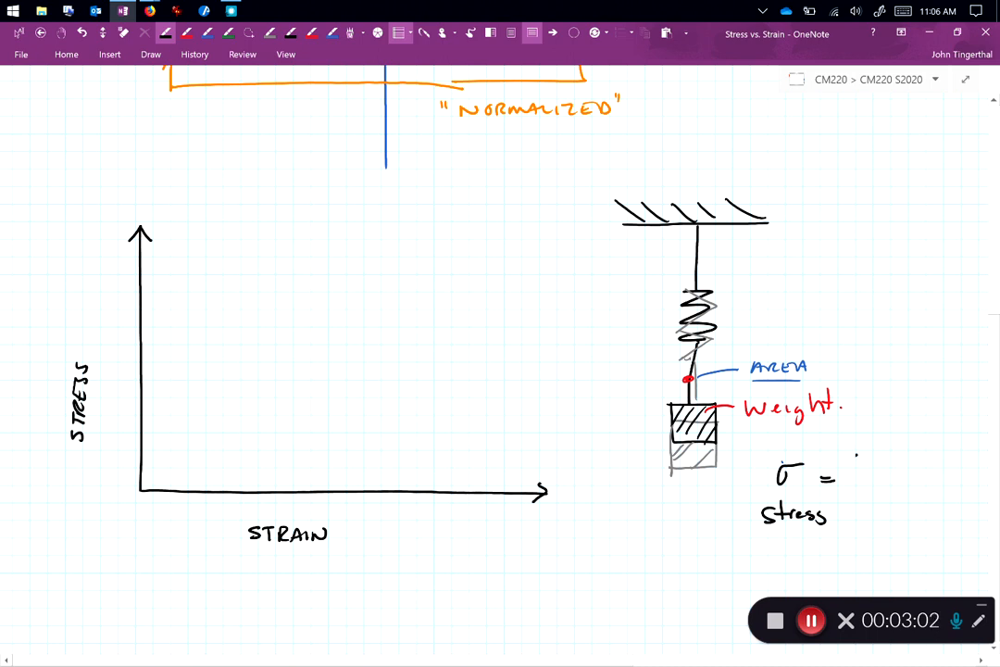
text(Weigh)
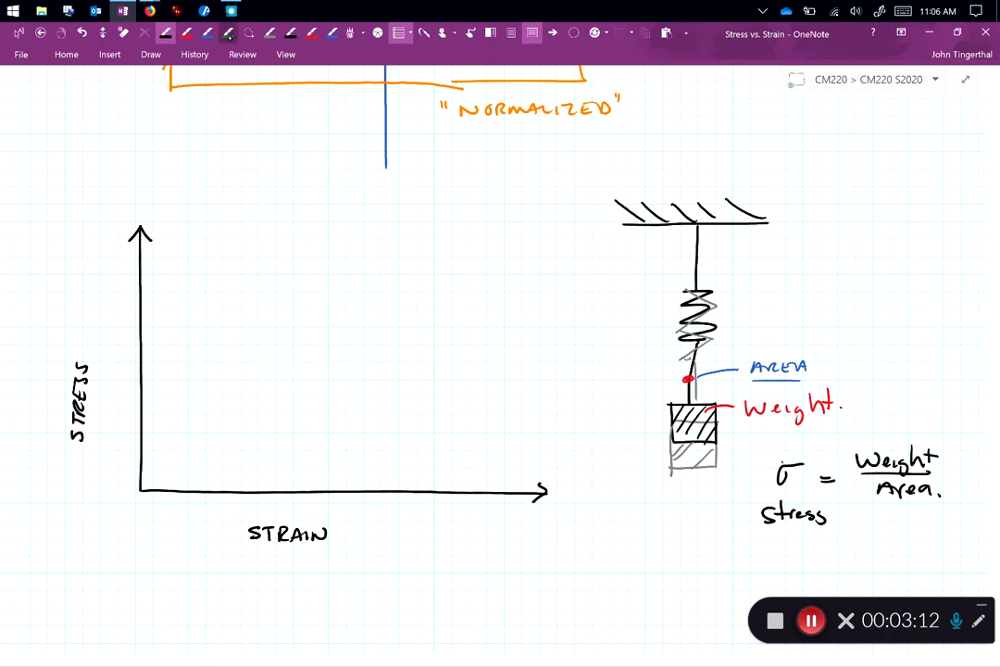
Step: Draw green ΔL and length L dimension lines on the spring sketch
drag(623, 422, 660, 425)
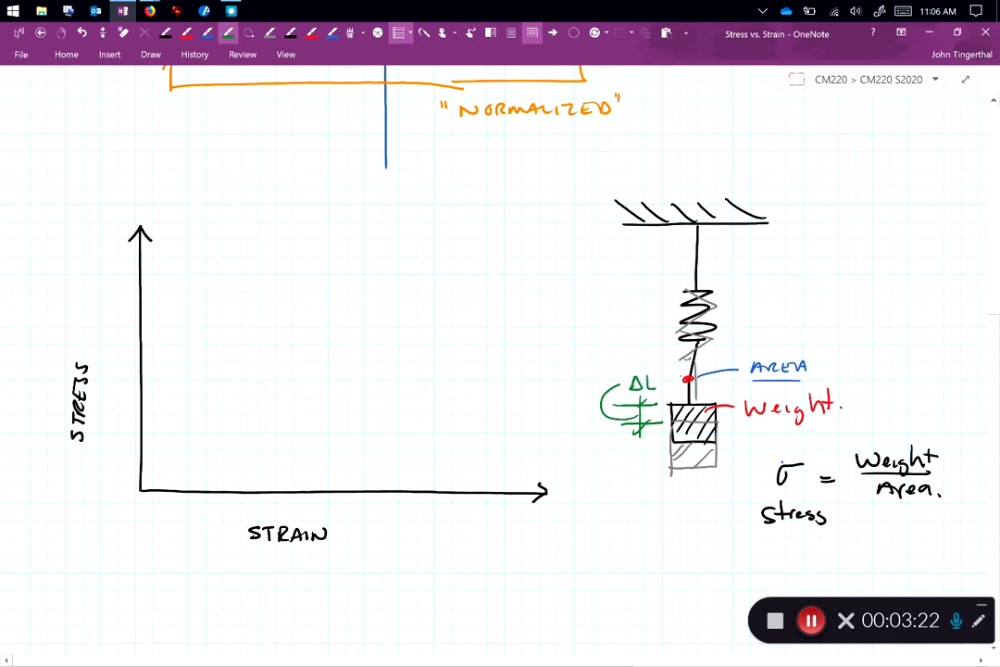
drag(773, 227, 857, 225)
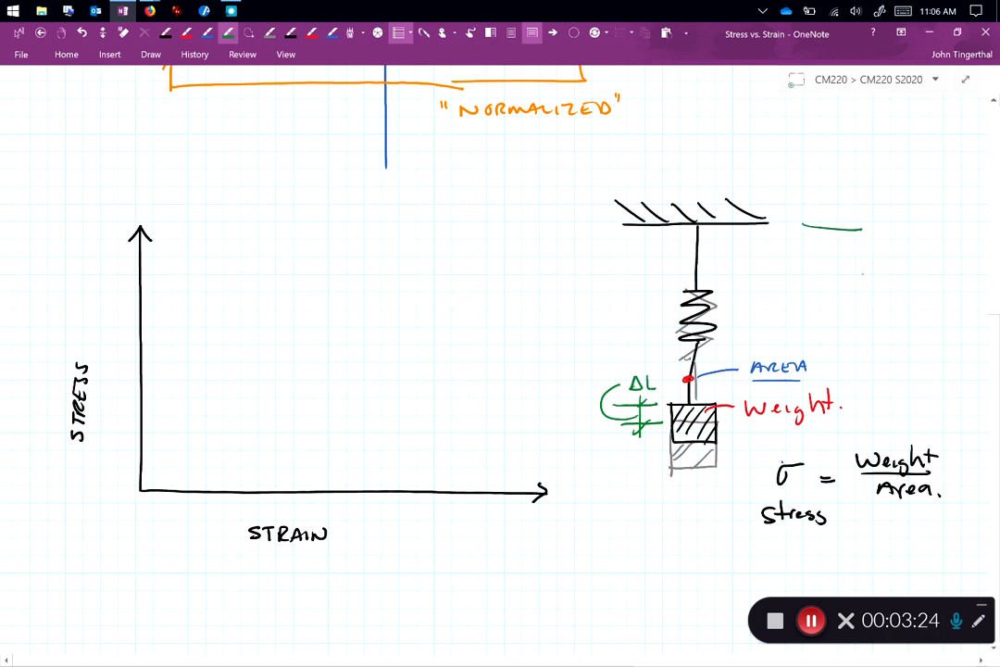
drag(871, 223, 870, 403)
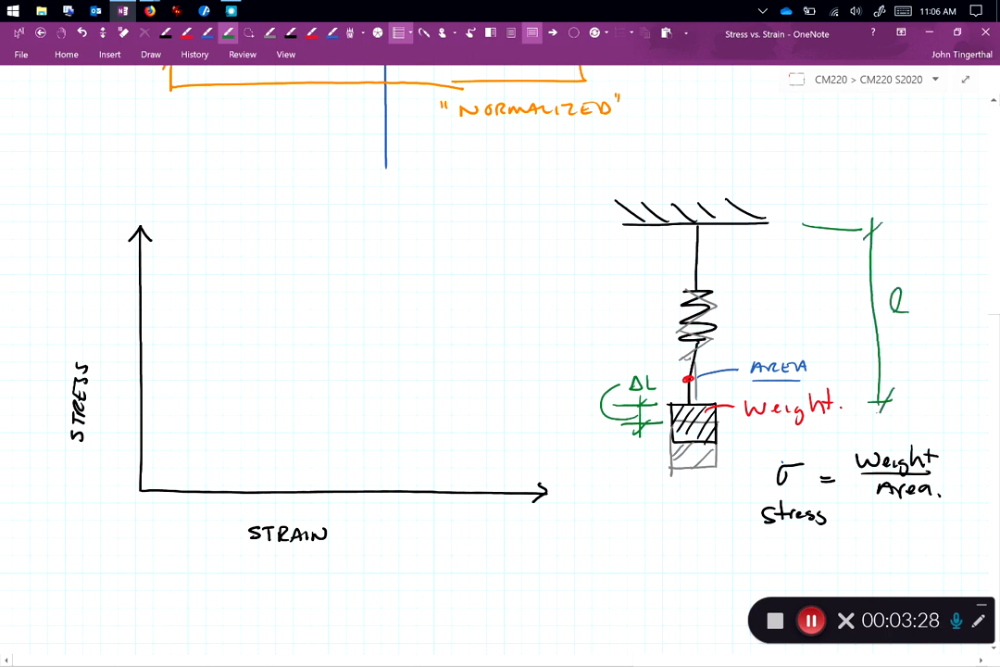
Step: Write strain ε = ΔL/L and add ε = ΔL/L to the strain axis label
click(608, 542)
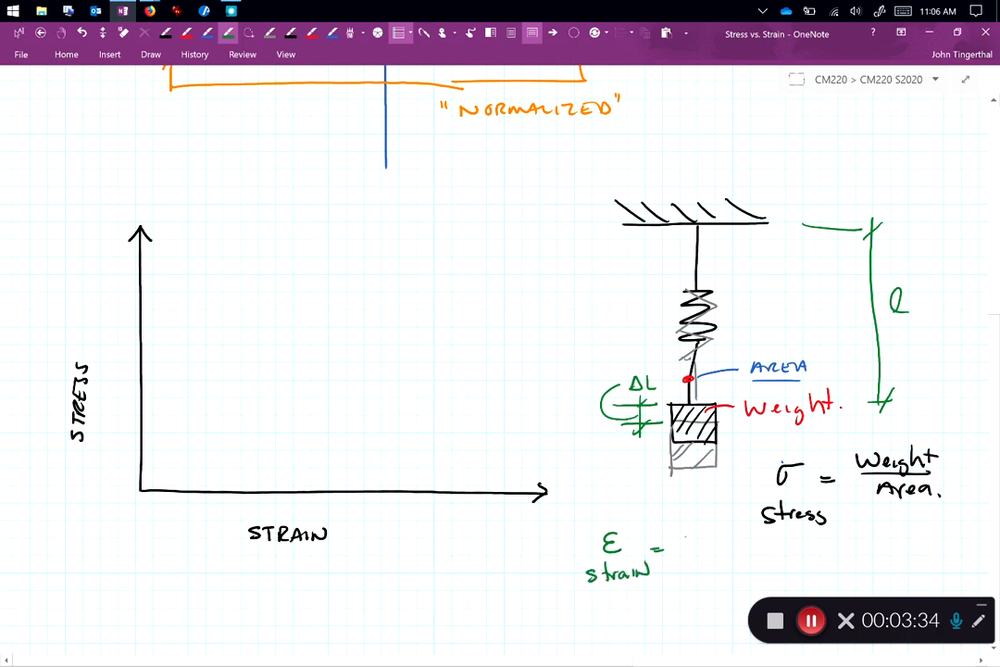
text(ΔL/l)
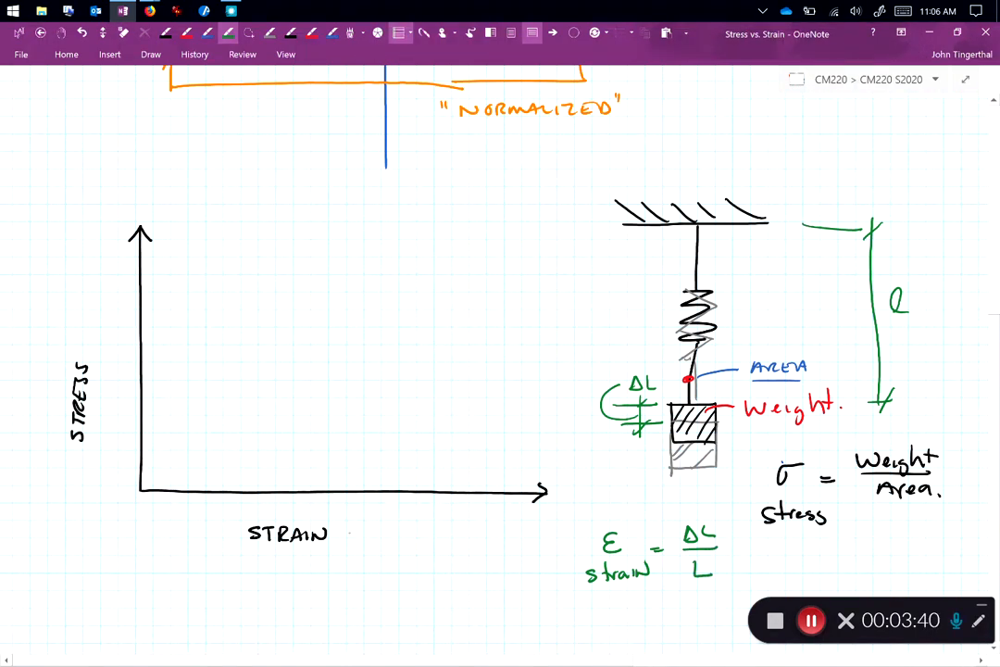
text(, ε = ΔL/L)
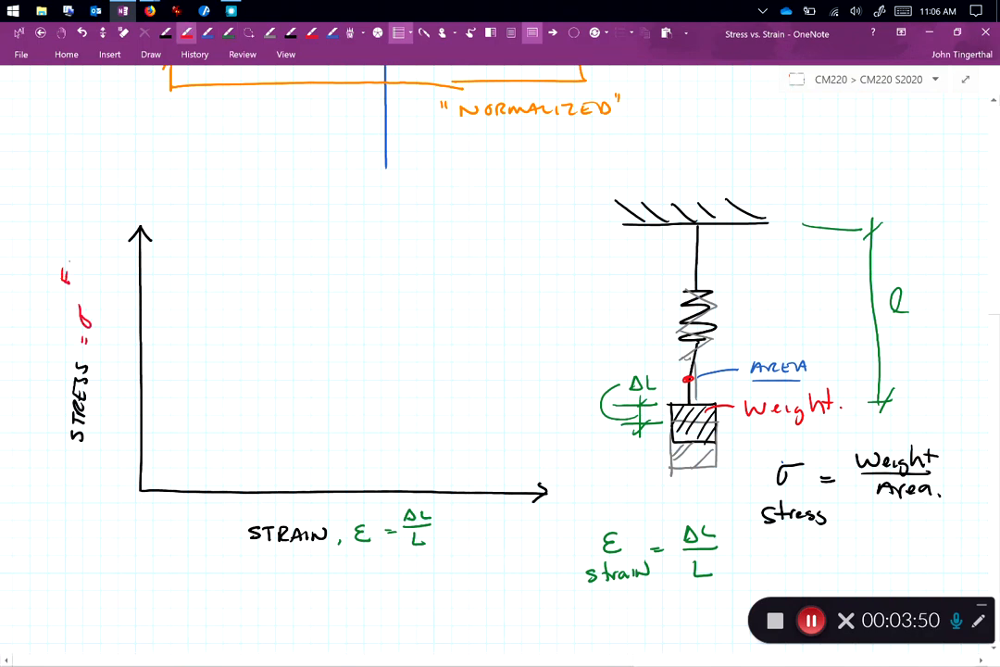
Step: Label the stress axis σ = F/A and draw a straight line from the origin
text(F/A)
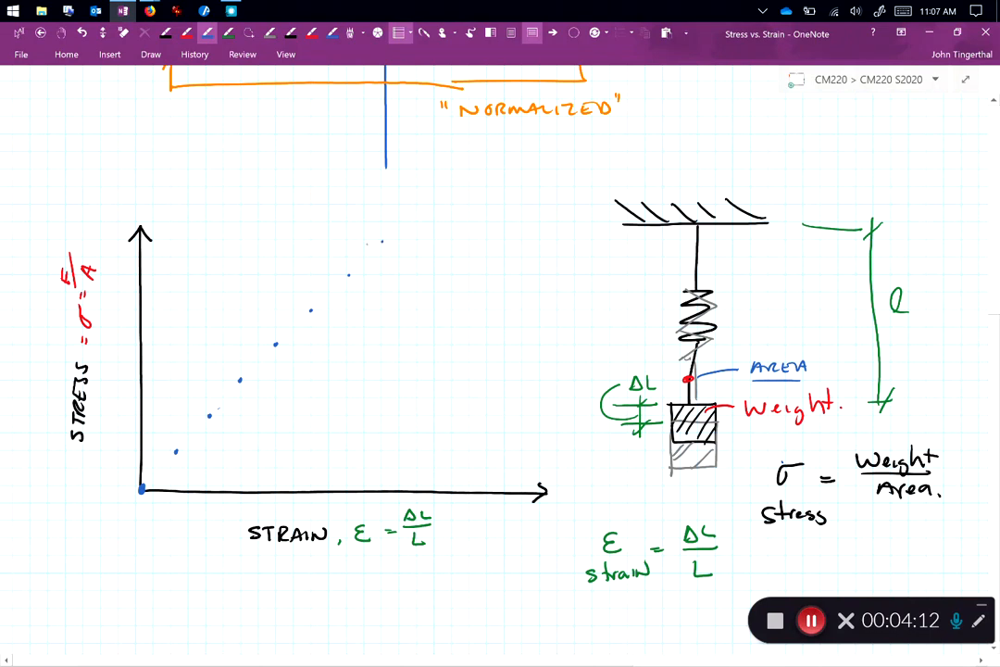
drag(141, 488, 174, 454)
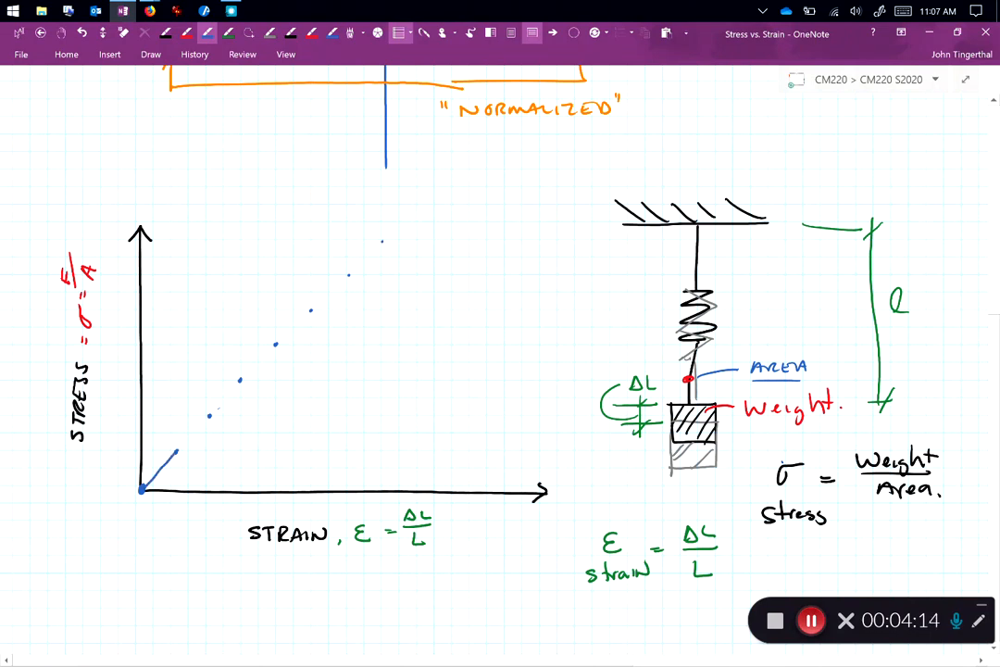
drag(143, 488, 385, 240)
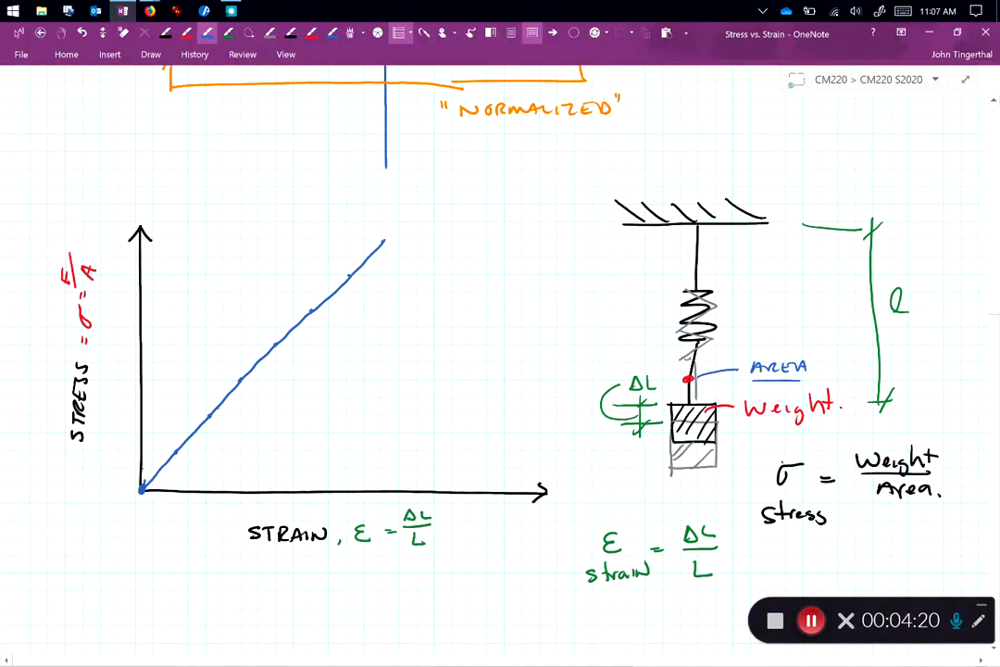
Step: Draw several curved stress-strain lines from the origin across the straight line
drag(143, 488, 246, 330)
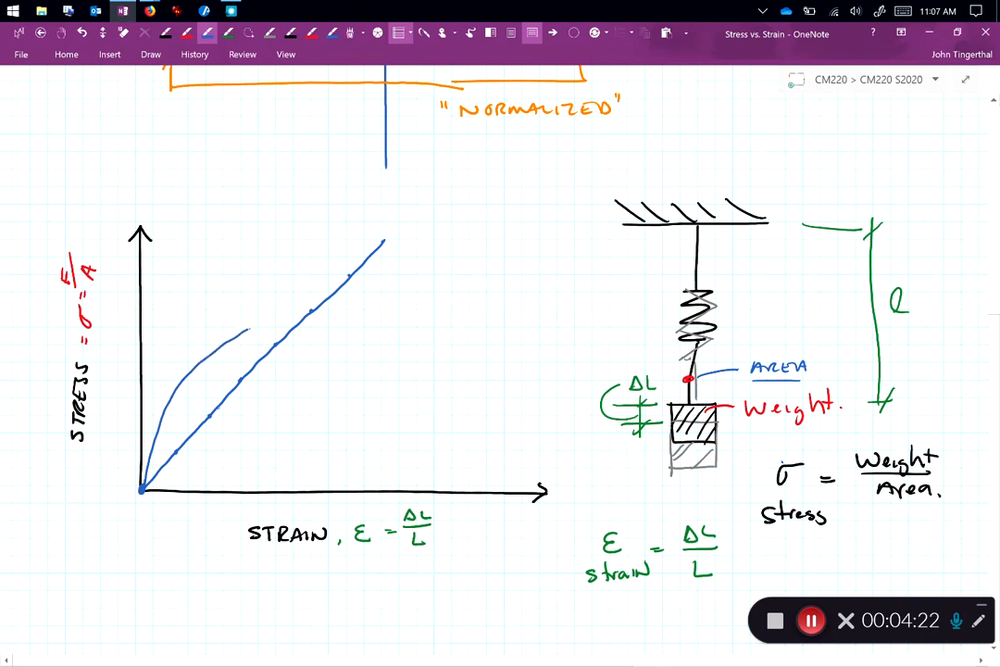
drag(259, 334, 394, 245)
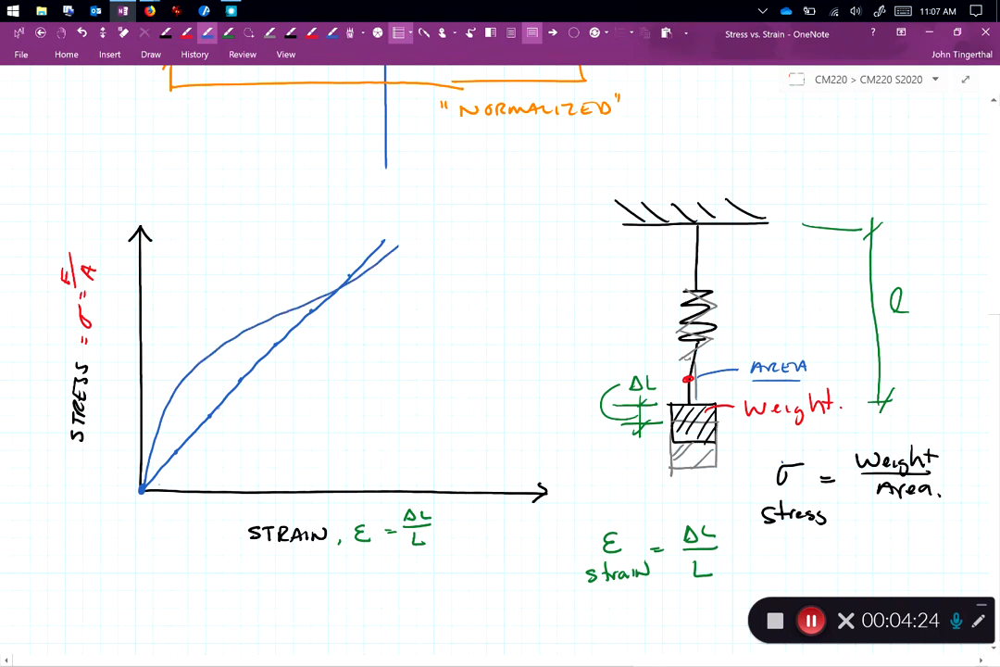
drag(142, 488, 228, 468)
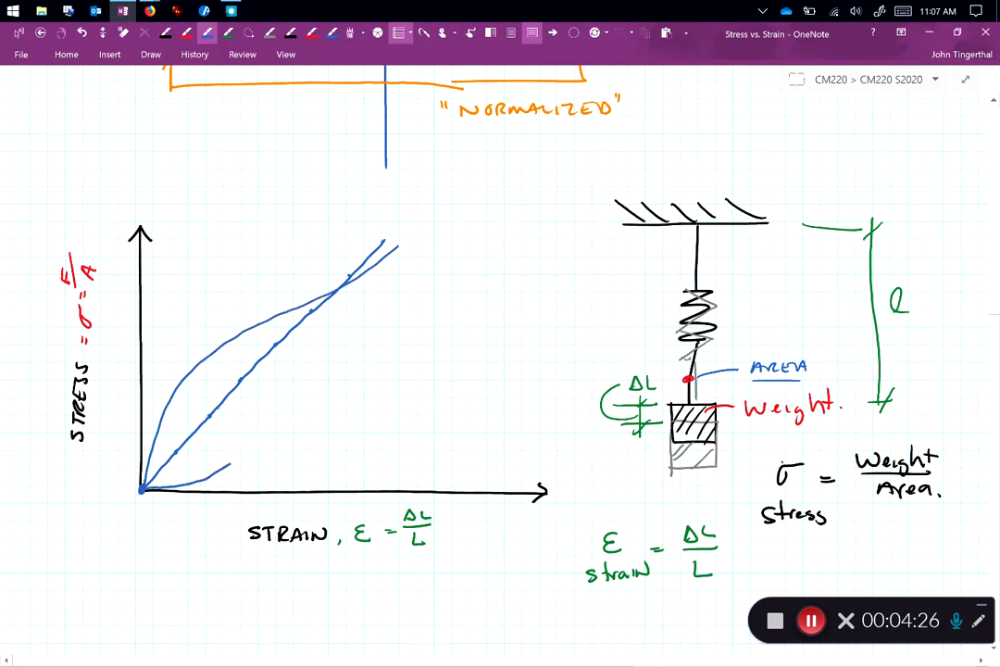
drag(143, 489, 370, 217)
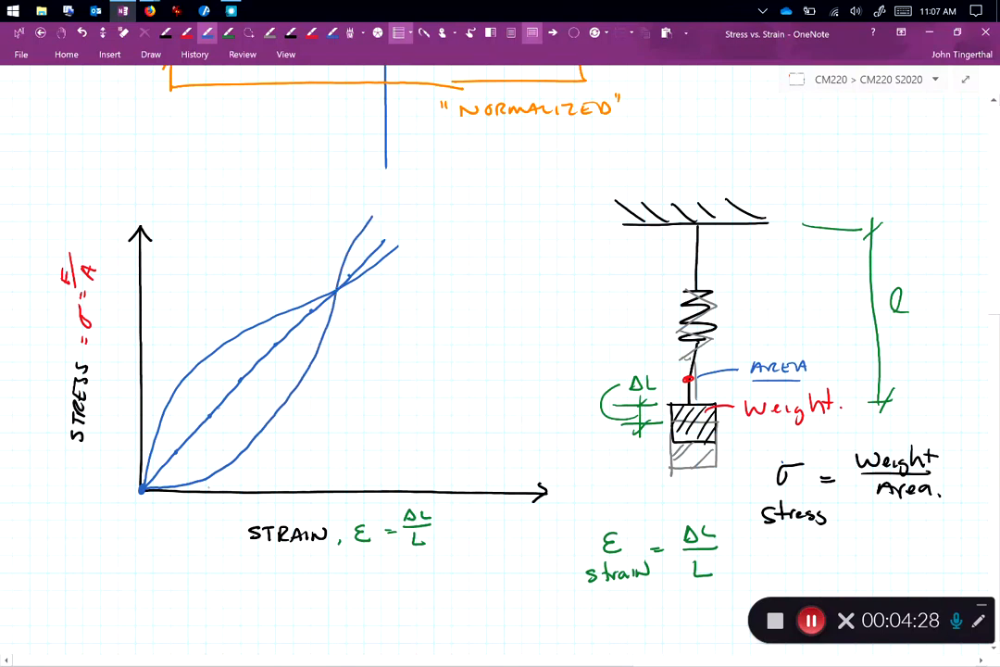
drag(153, 491, 401, 269)
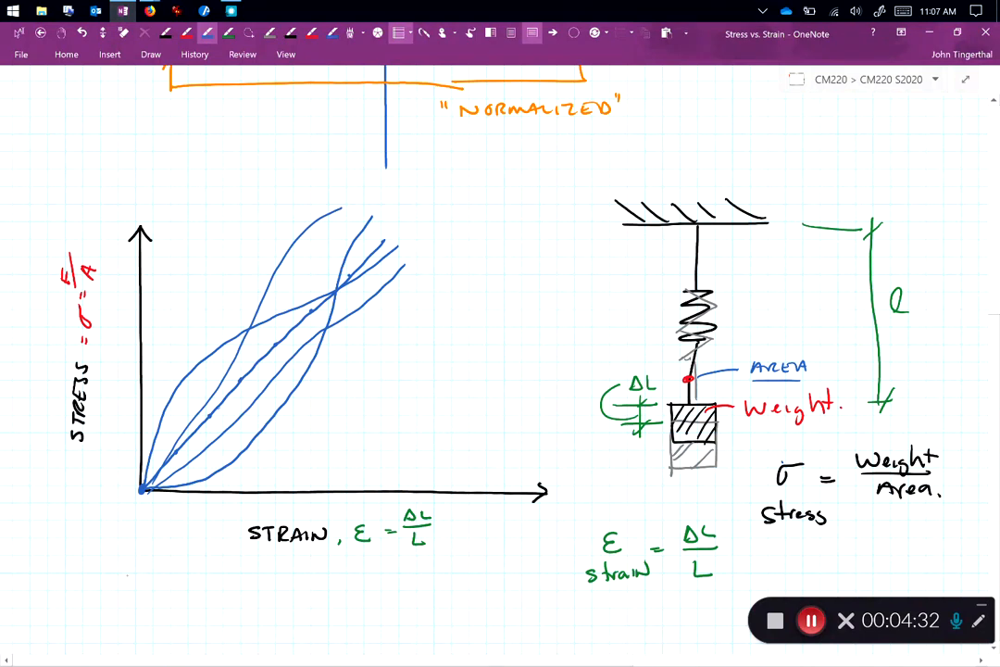
drag(93, 574, 505, 565)
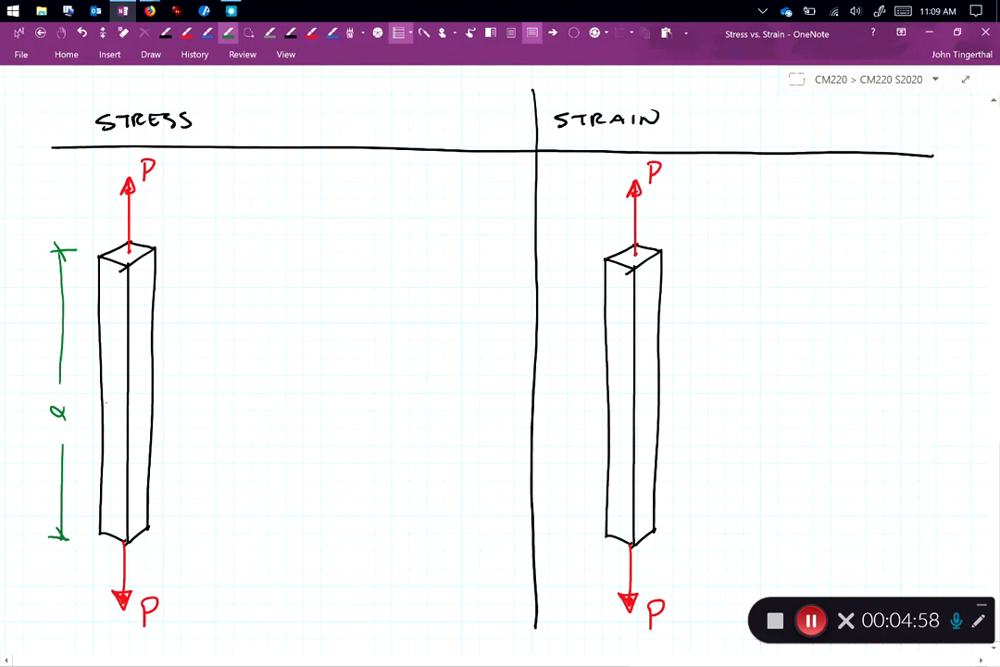
Step: Hatch the stress bar's cross-section, label it Area = A, mark sides a, b, and write A = a·b
drag(107, 408, 139, 394)
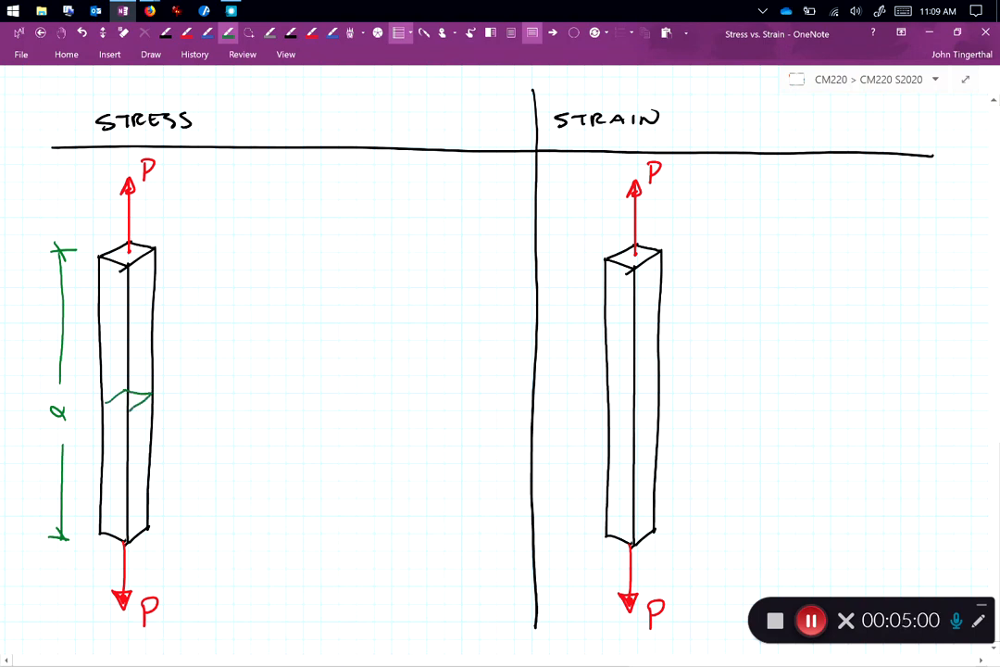
drag(111, 398, 153, 408)
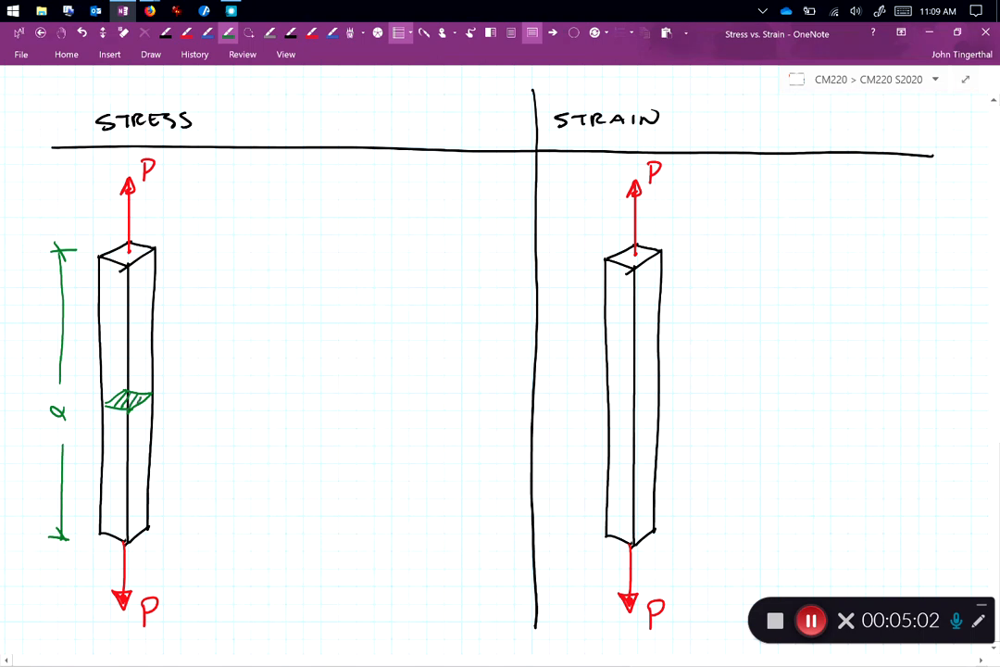
drag(143, 398, 208, 387)
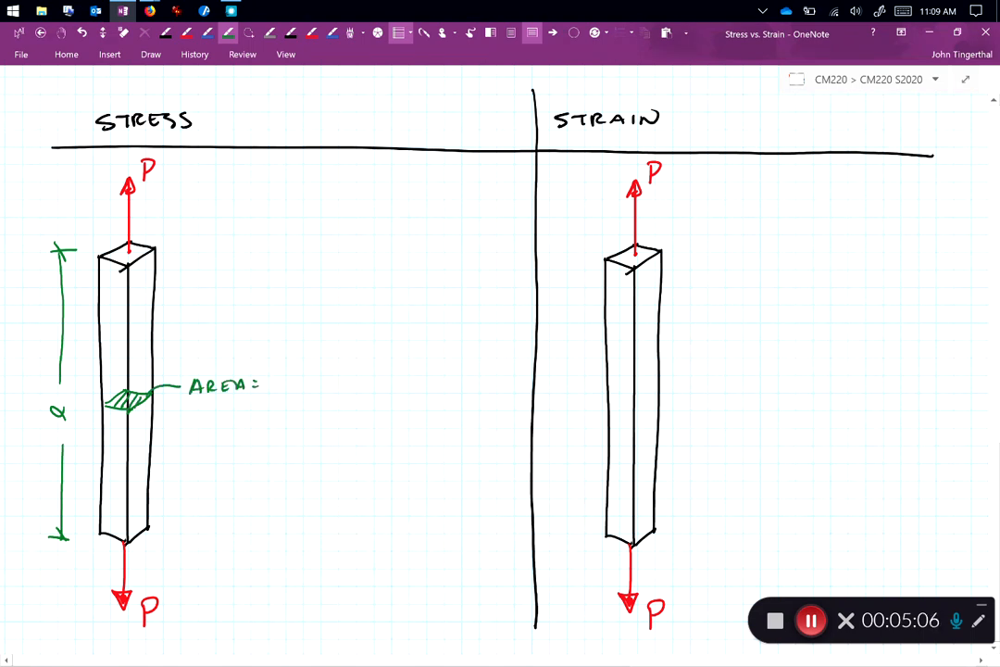
text(A)
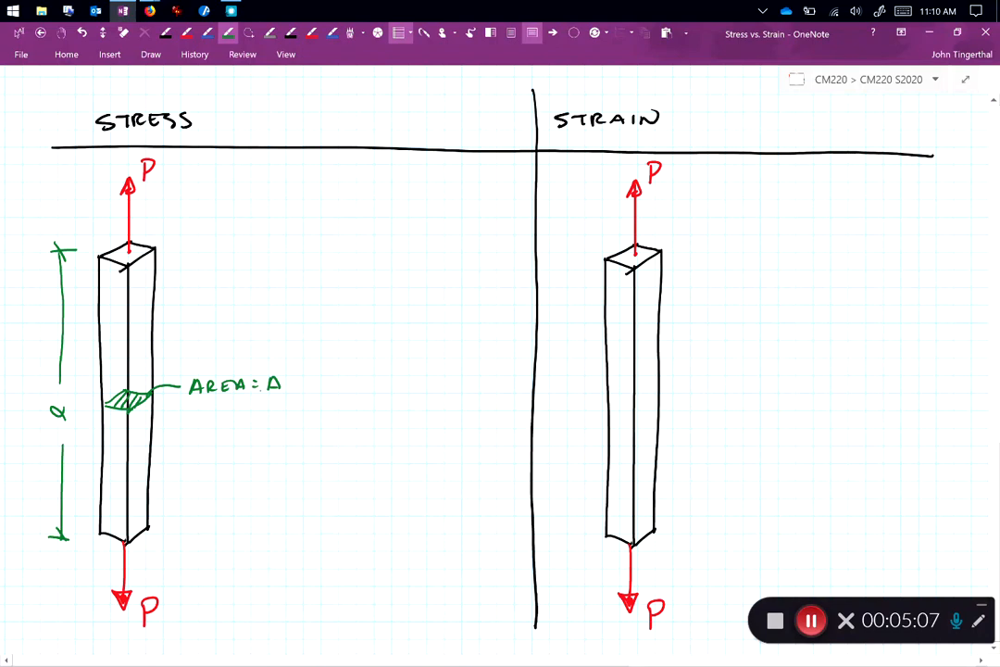
drag(153, 250, 171, 268)
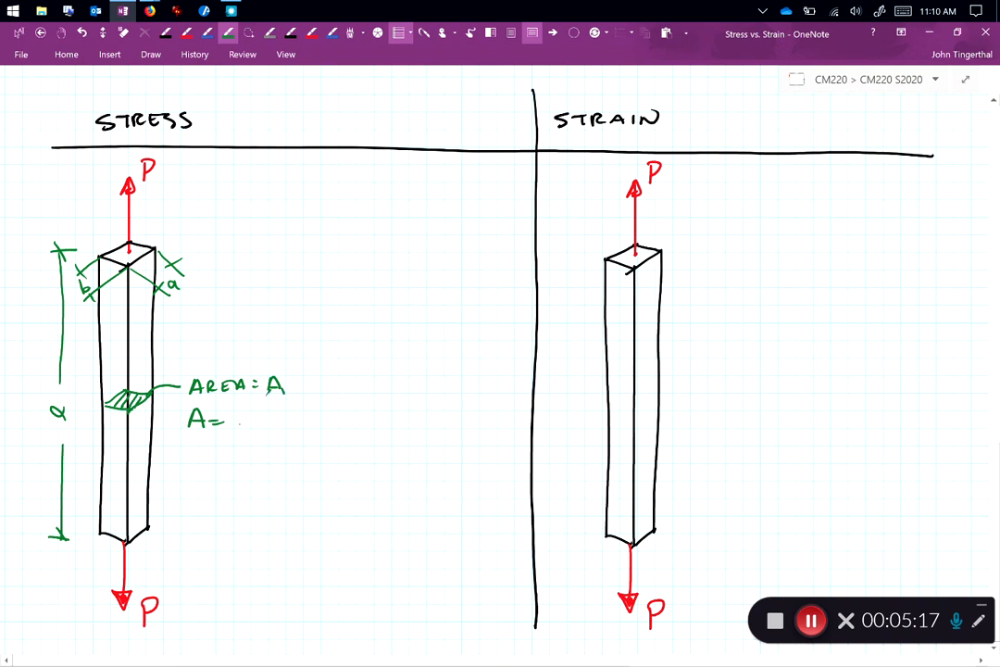
text(a.b)
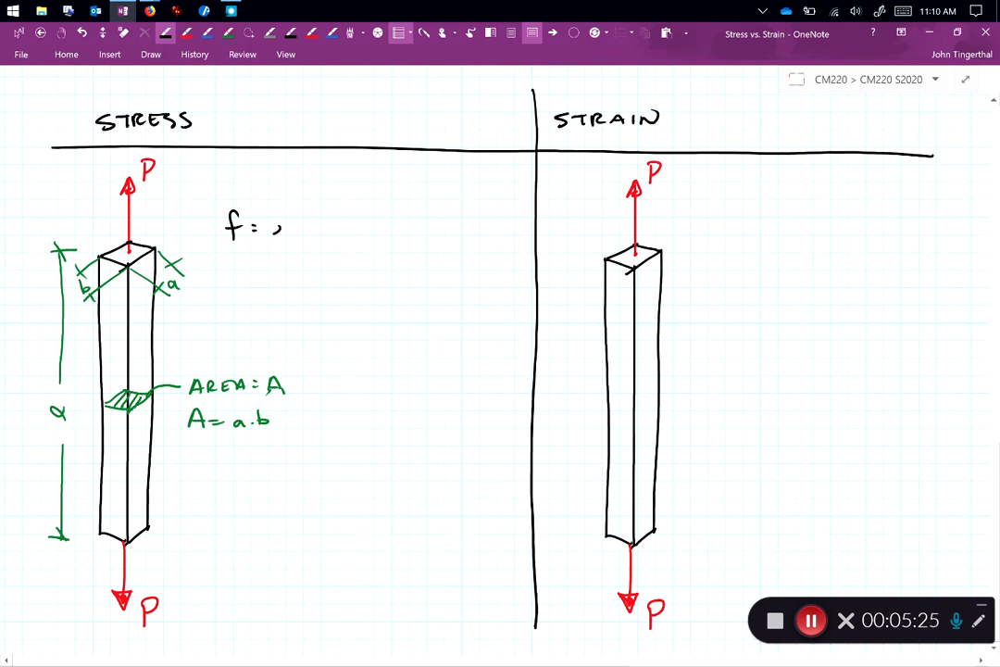
Step: Handwrite f = σ = P over A beside the stress bar
text(σ =)
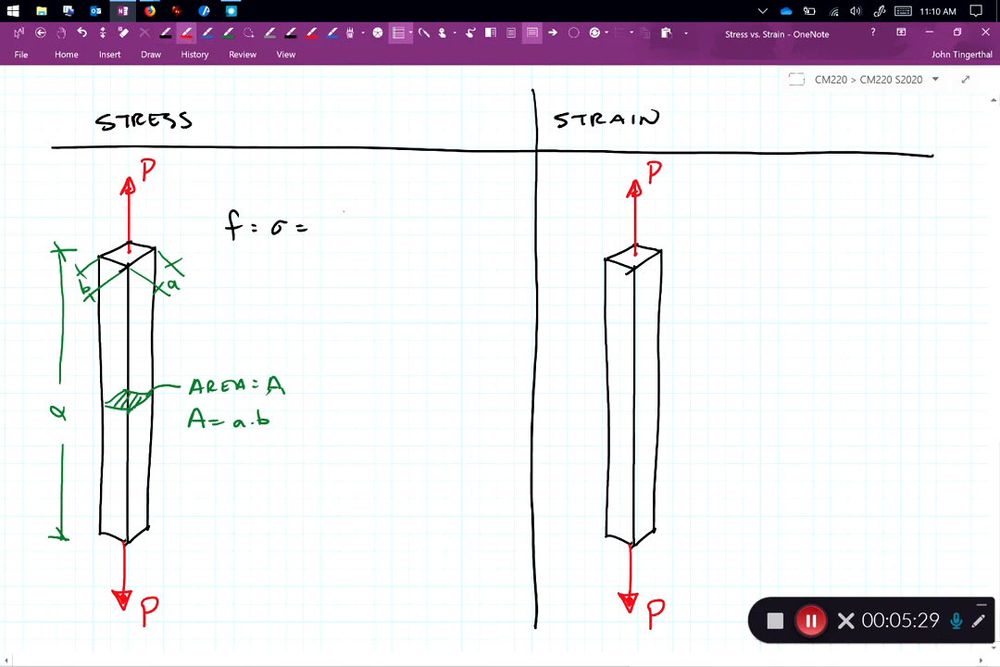
text(P)
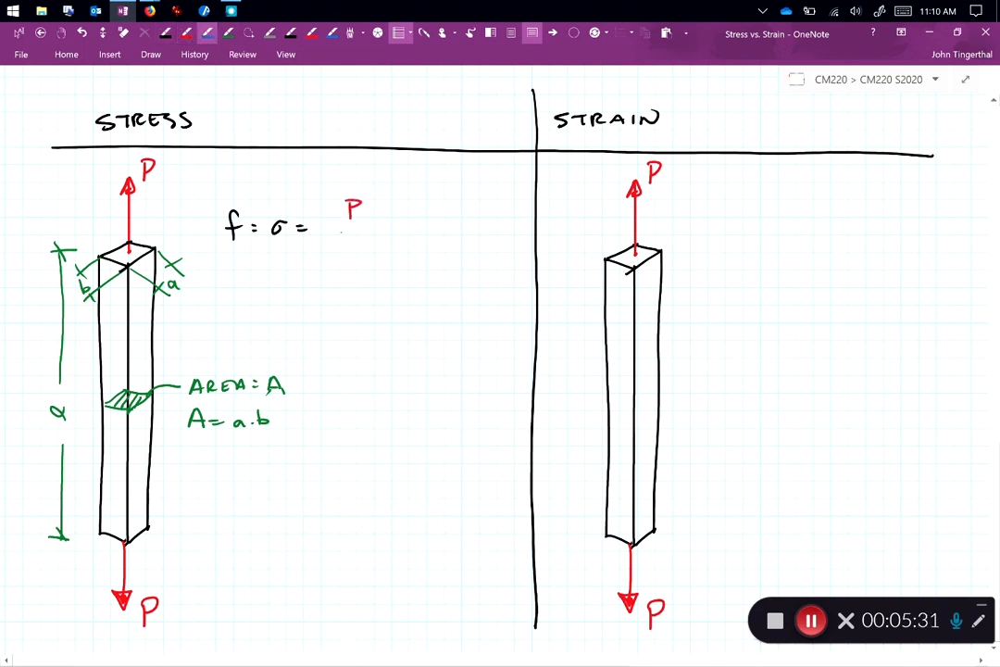
drag(336, 228, 368, 228)
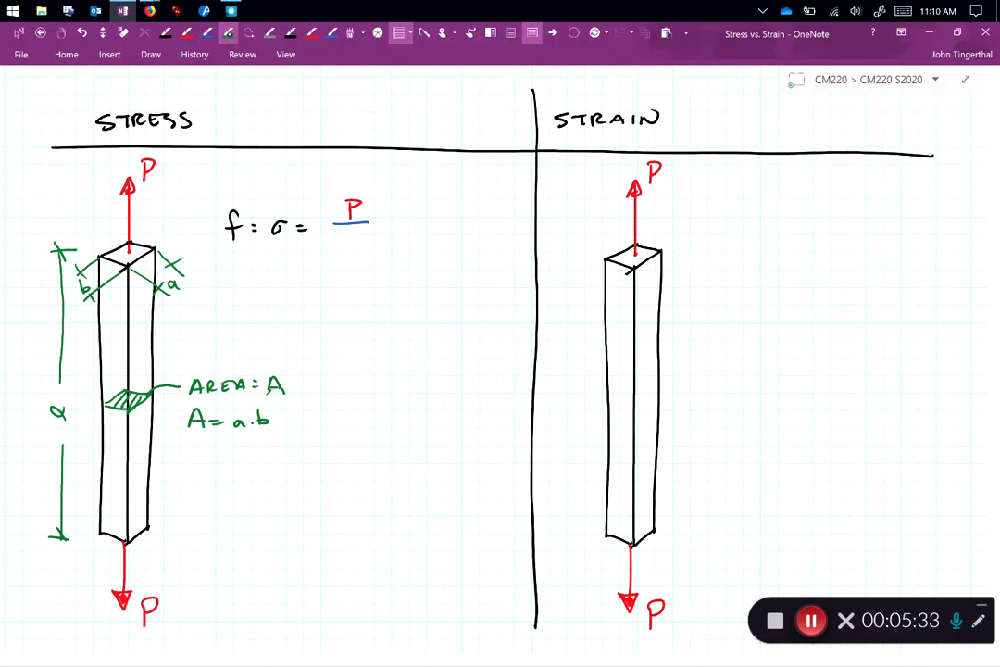
text(A)
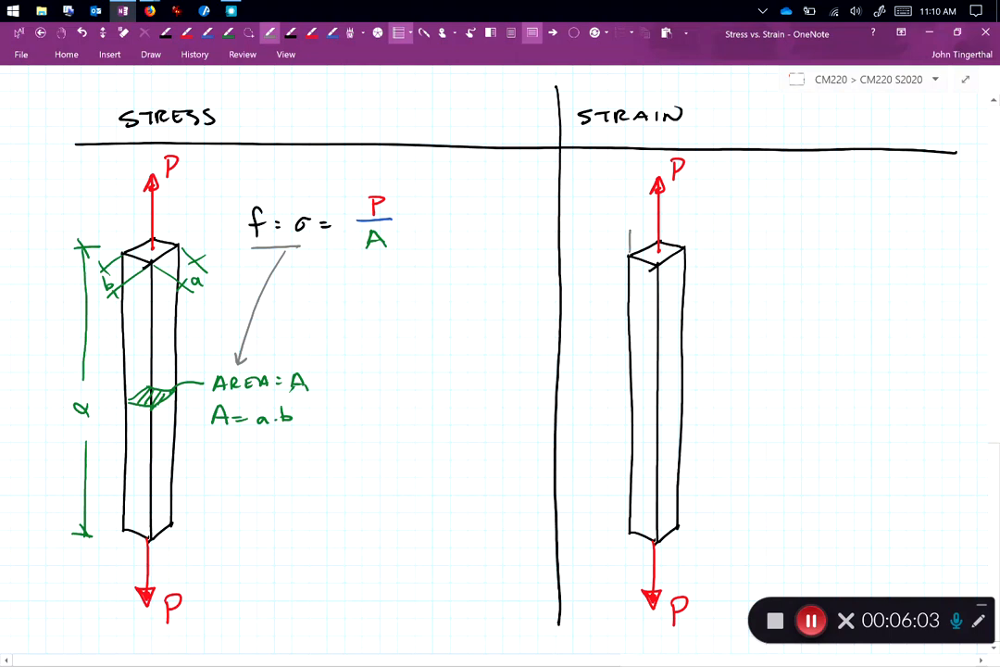
Step: Sketch the strain bar's stretched top and mark length L and elongation ΔL
drag(648, 236, 630, 222)
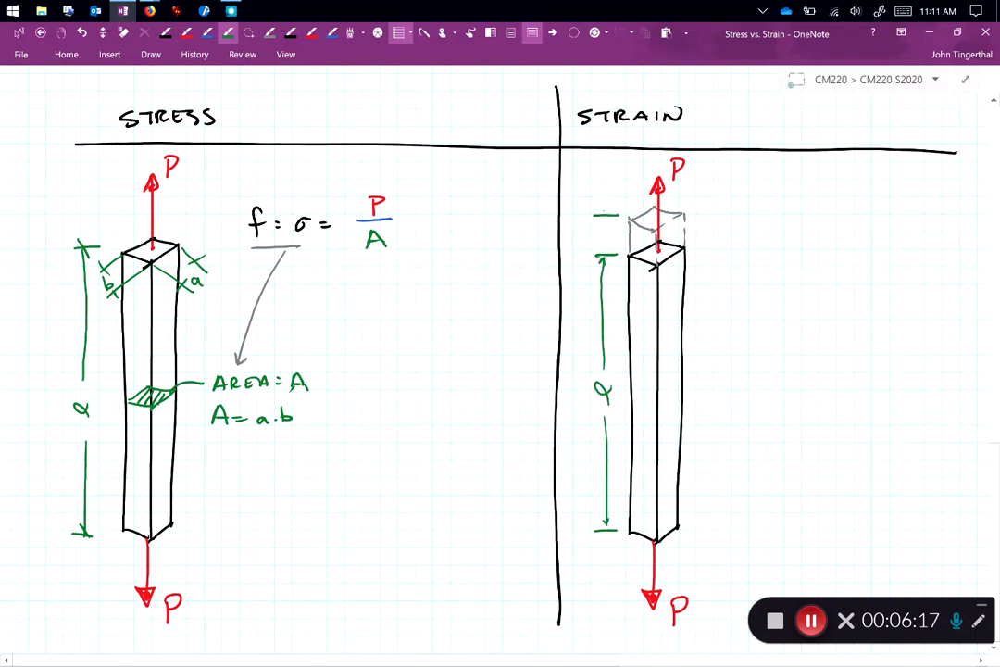
drag(601, 185, 602, 259)
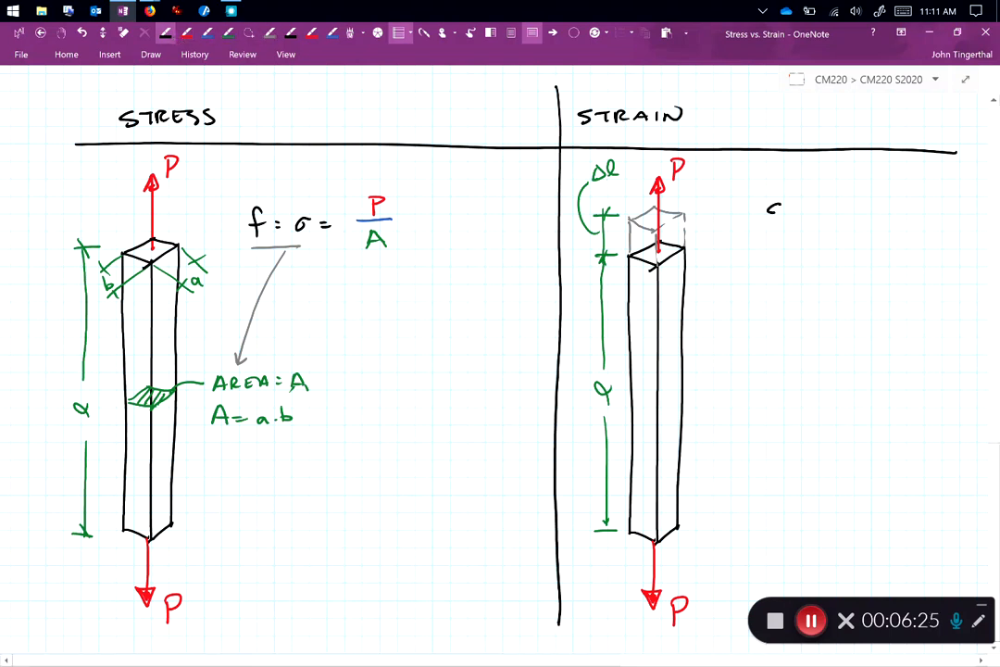
text(=)
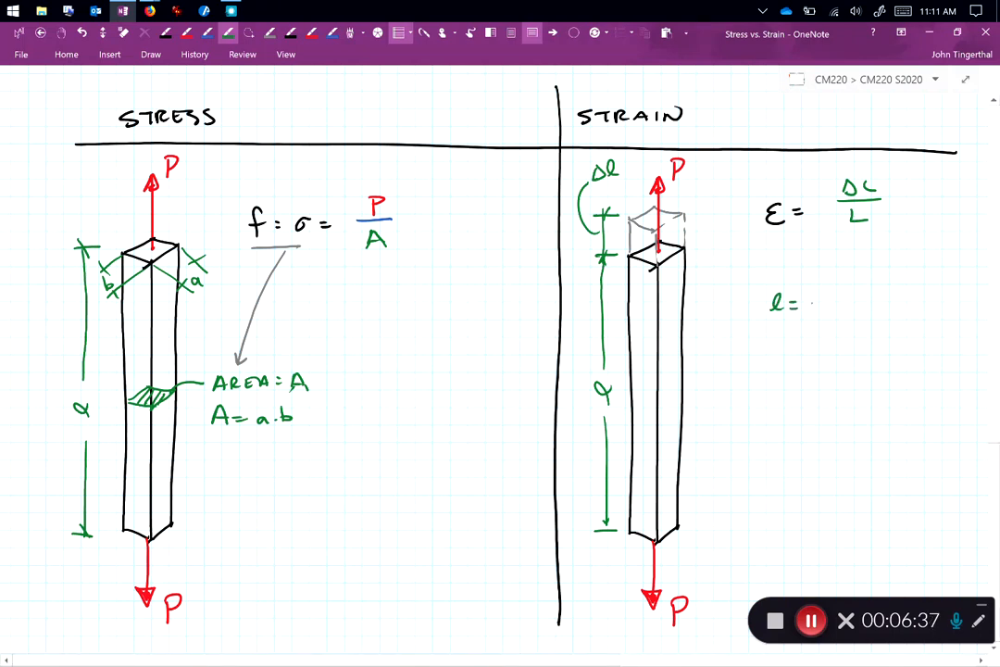
Step: Write the strain example values L = 24" and New length = 36"
text(24")
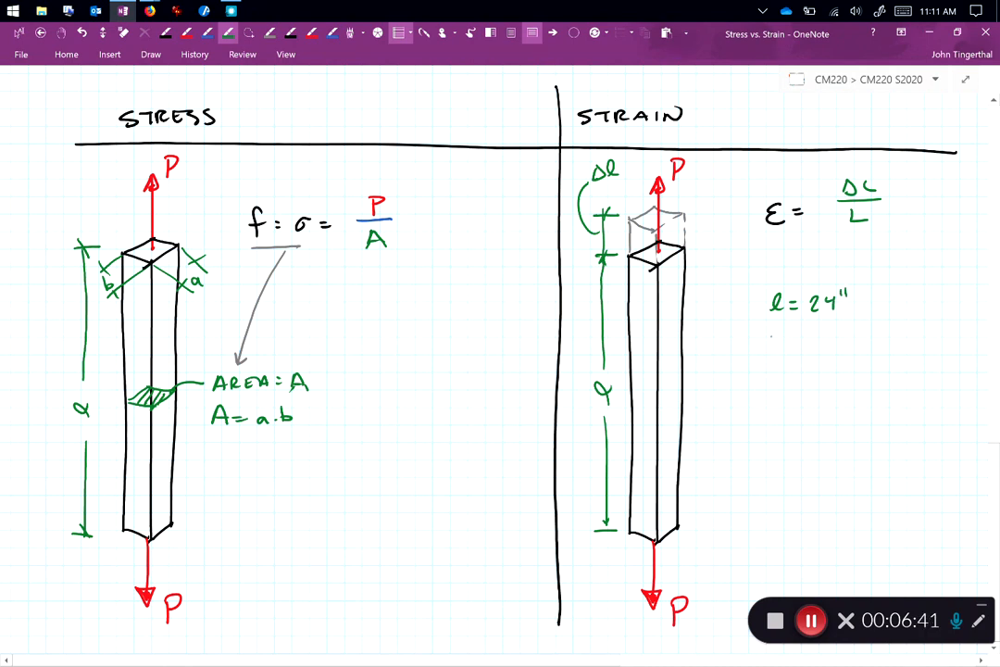
text(New!)
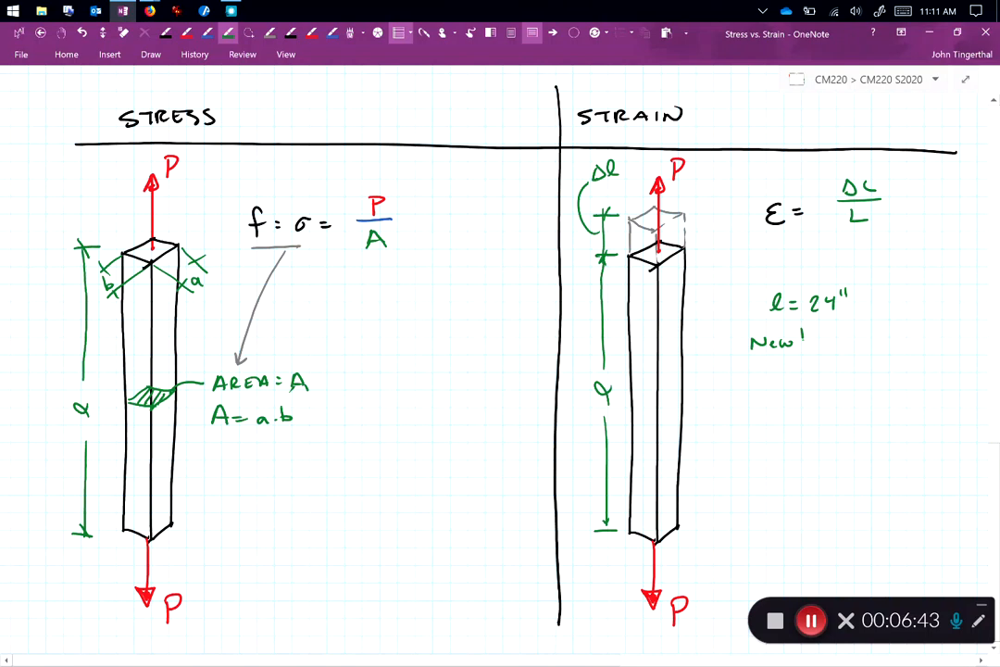
text(length)
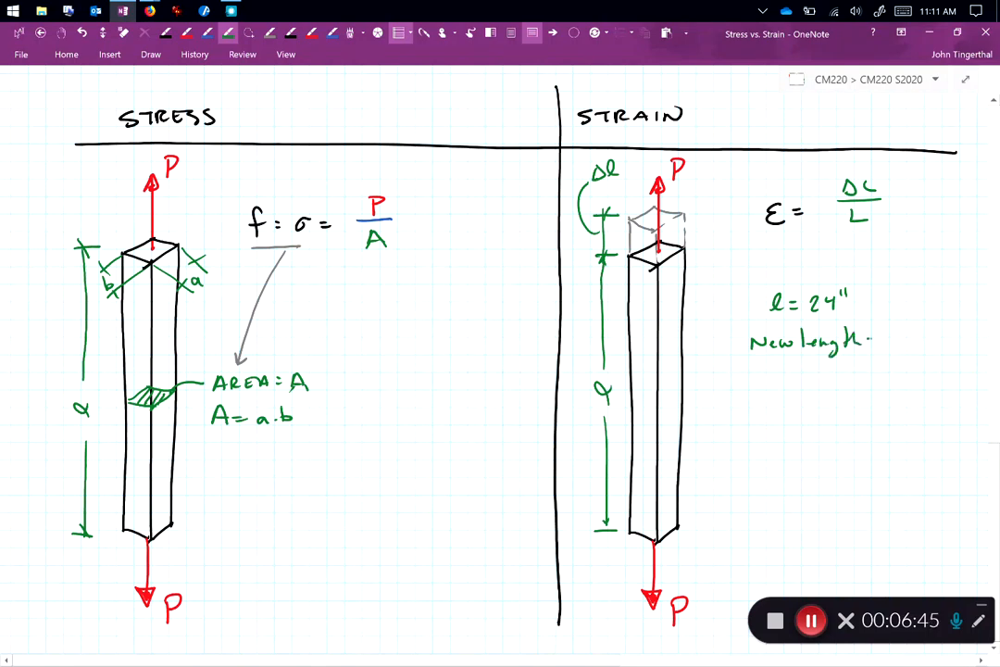
text(=36")
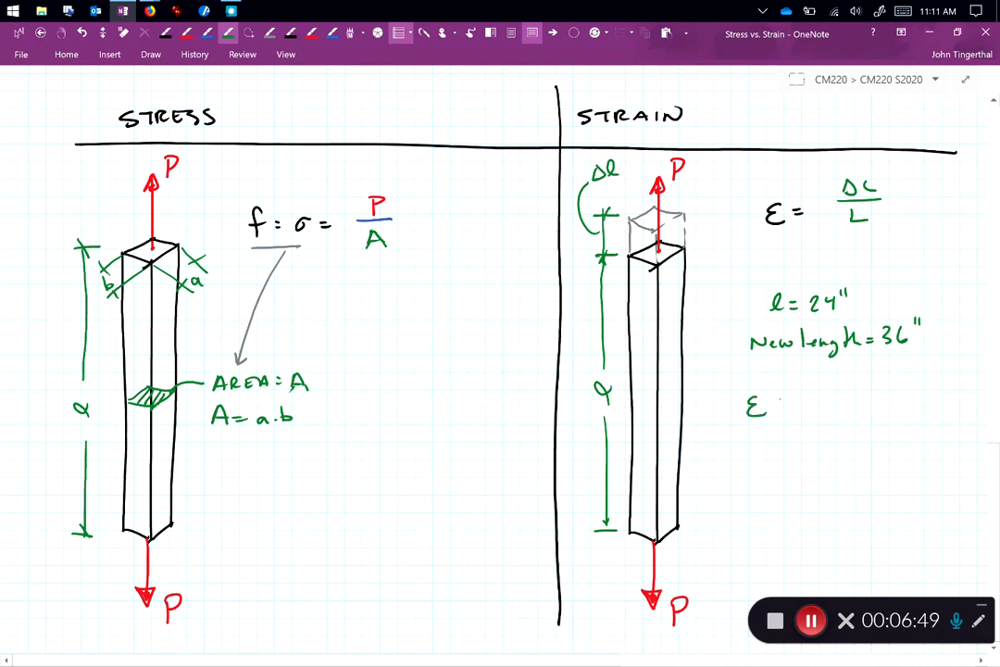
Step: Write ε = (36" − 24")/24" = 0.5
drag(782, 398, 834, 407)
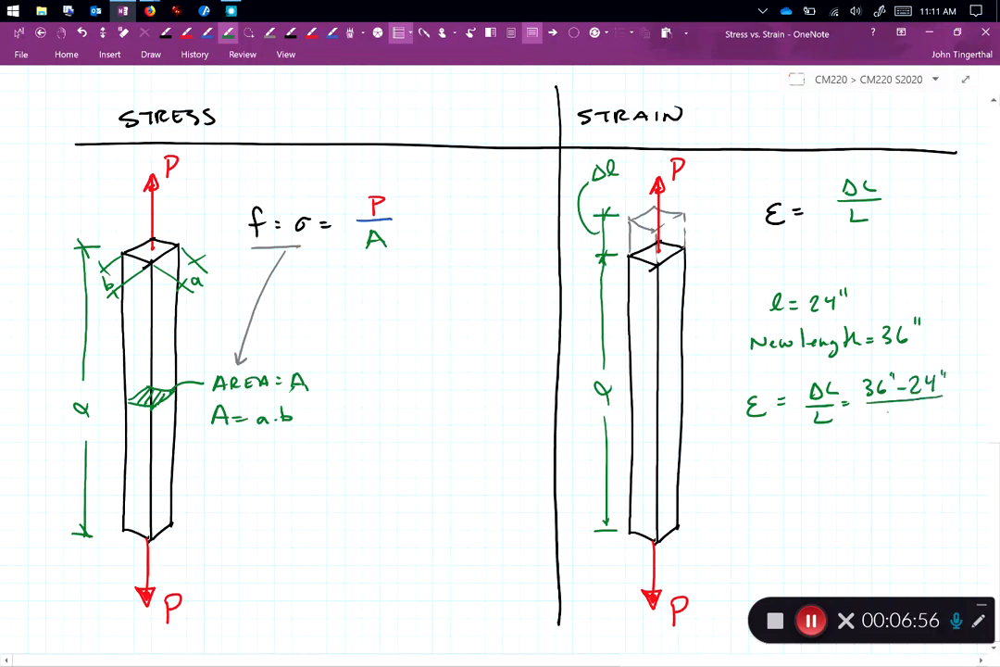
text(24")
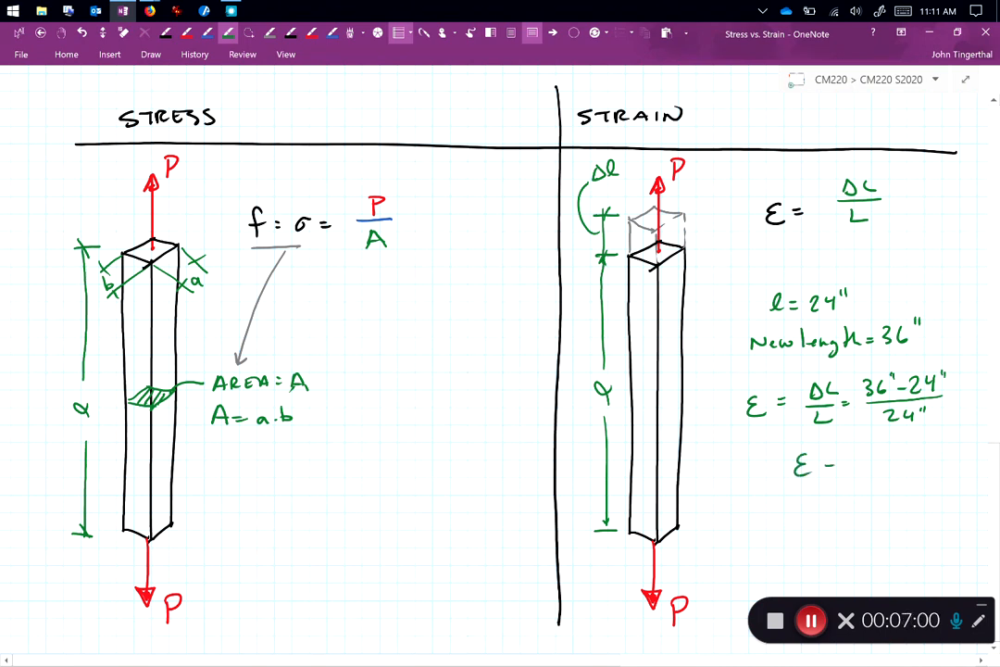
text(= 0.5)
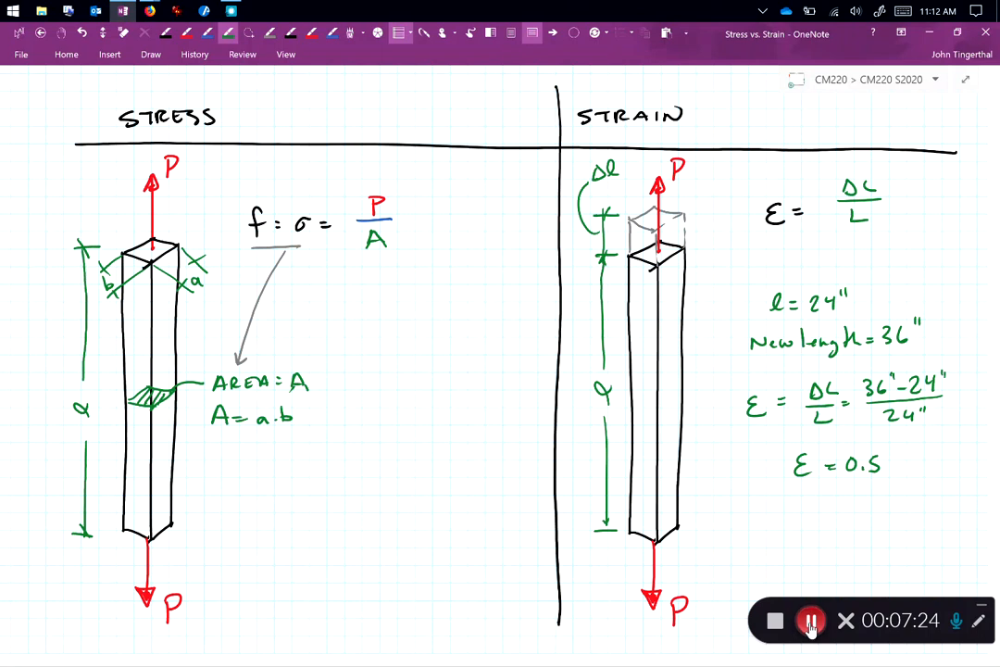
Step: Write P = 100 lbs, sides a = 2" and b = 2", and A = 4 in²
click(810, 620)
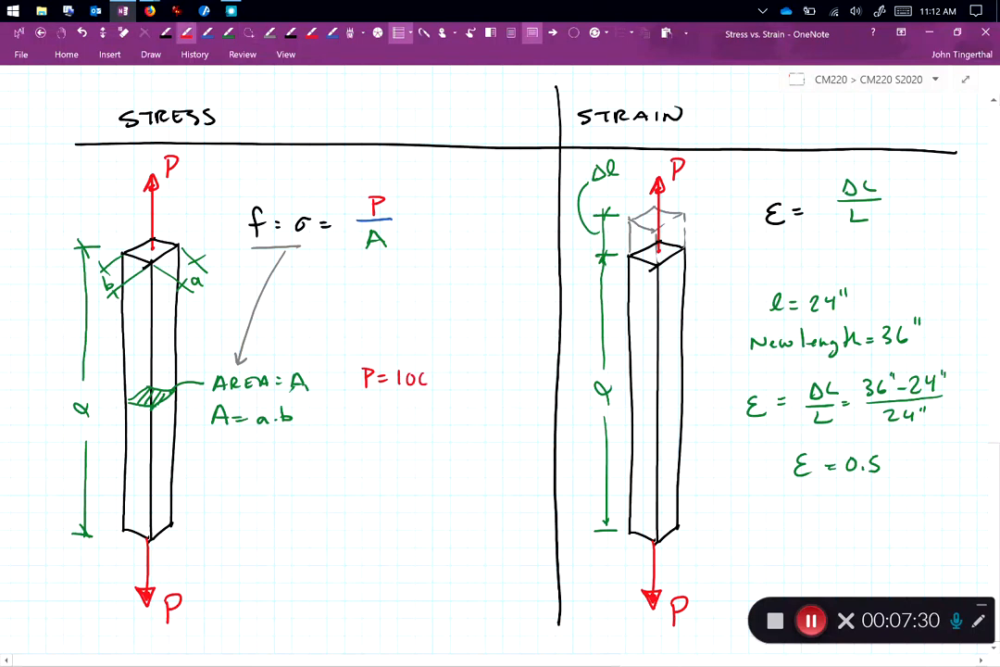
text(lbs)
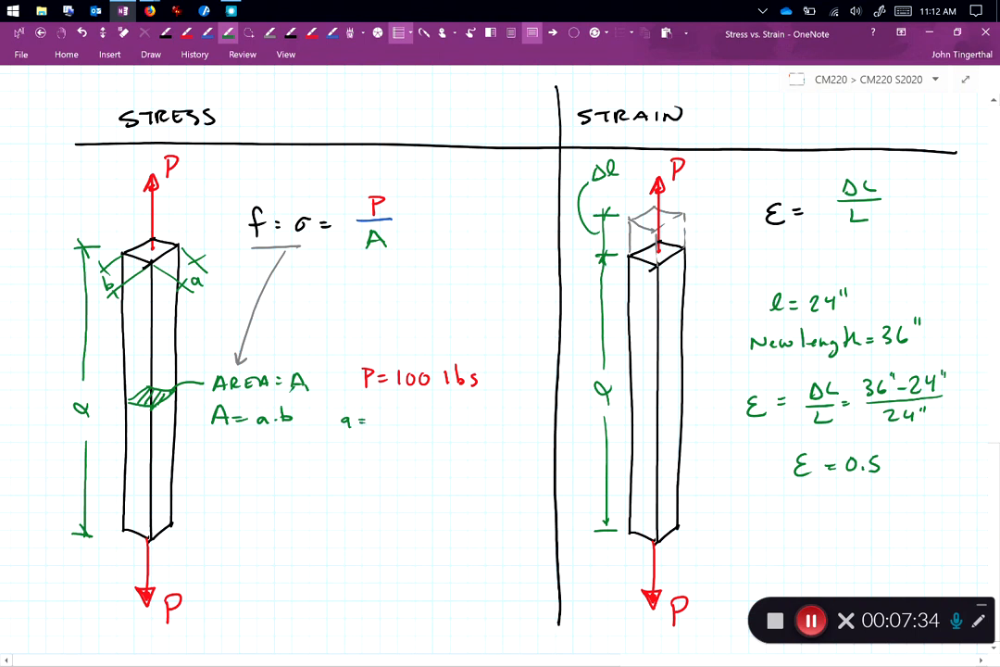
text(2", b = 2)
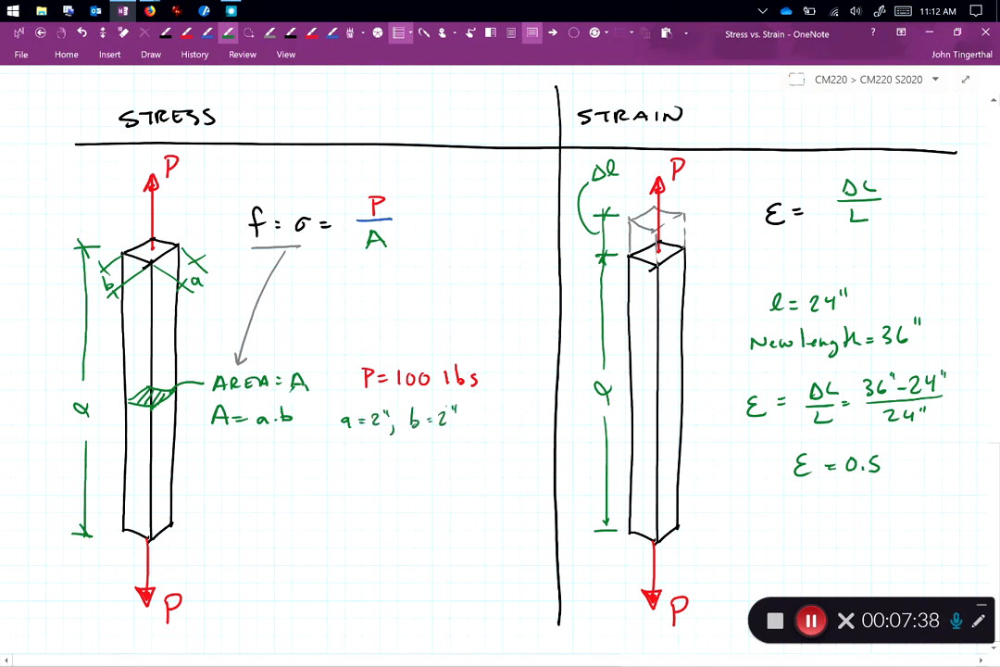
drag(350, 444, 354, 463)
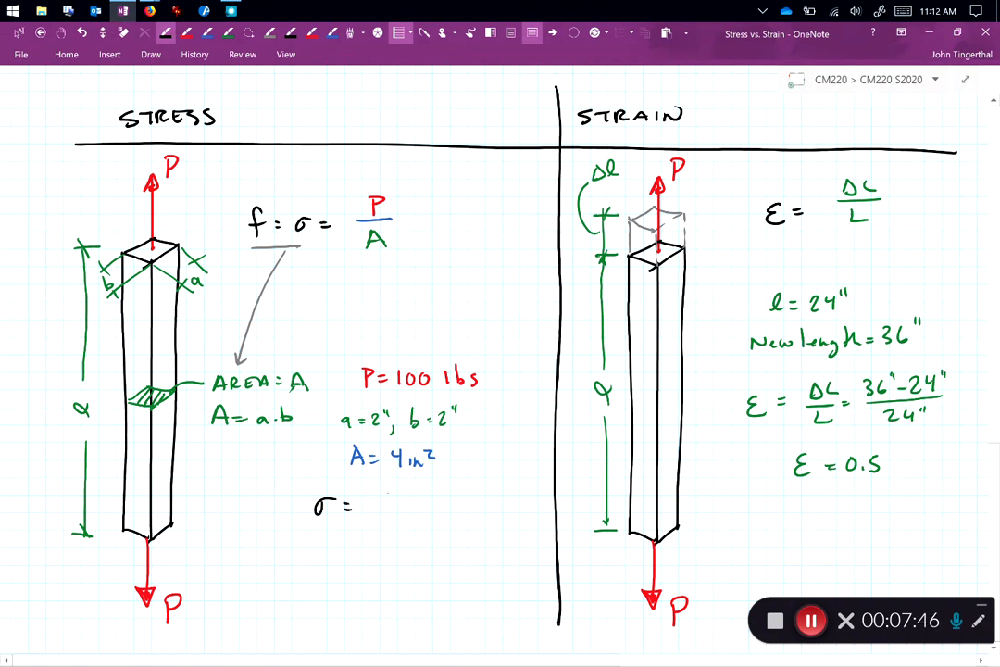
Step: Write σ = P/A = 100 lbs / 4 in² = 25 lbs
text(P/A)
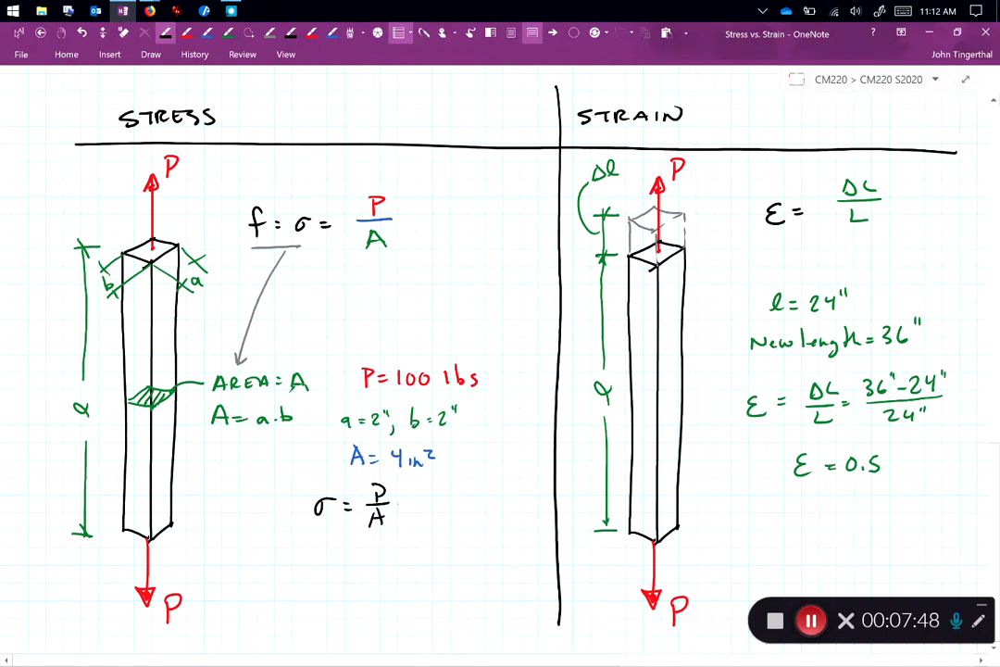
text(1001)
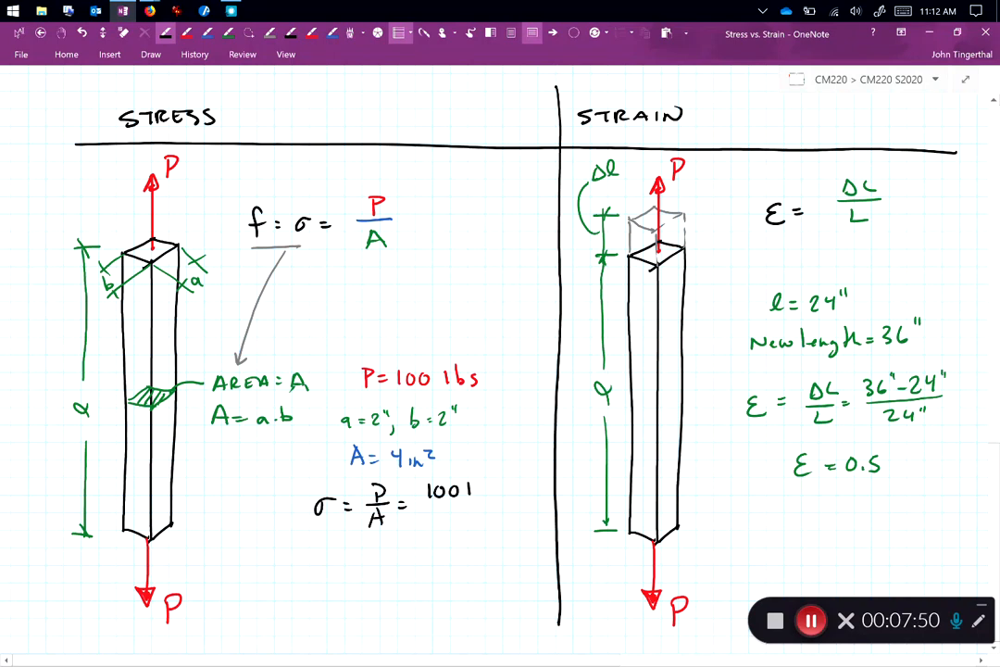
text(lbs/4in²)
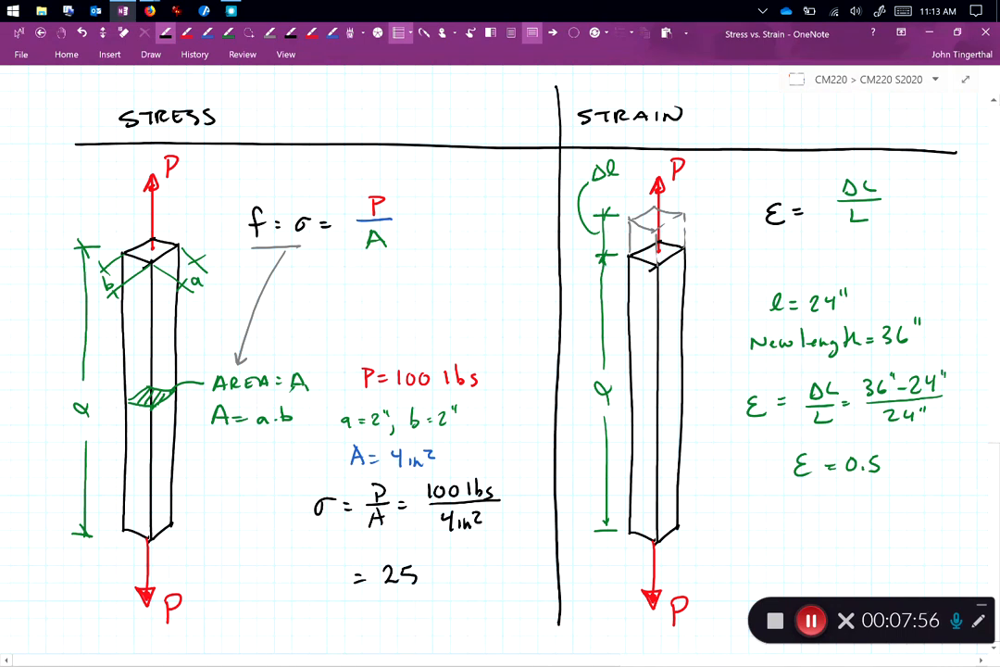
text(lbs)
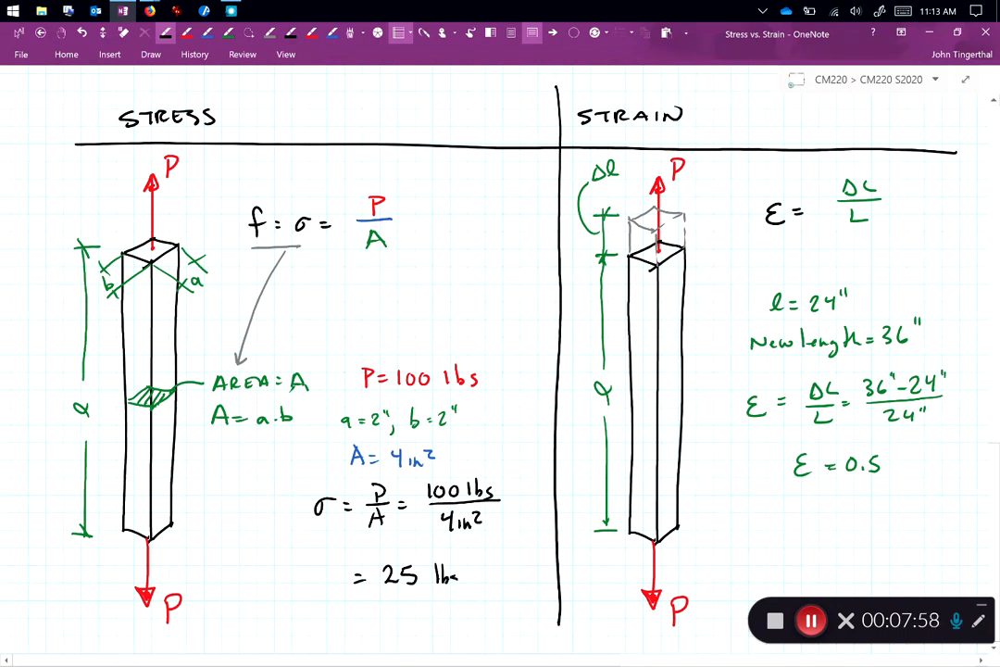